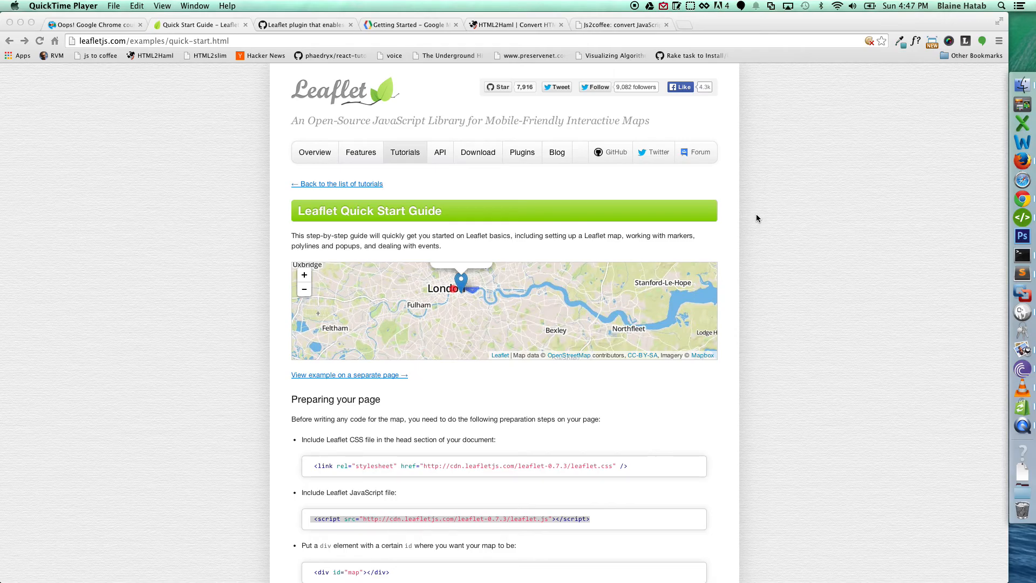
mouse_move(277, 362)
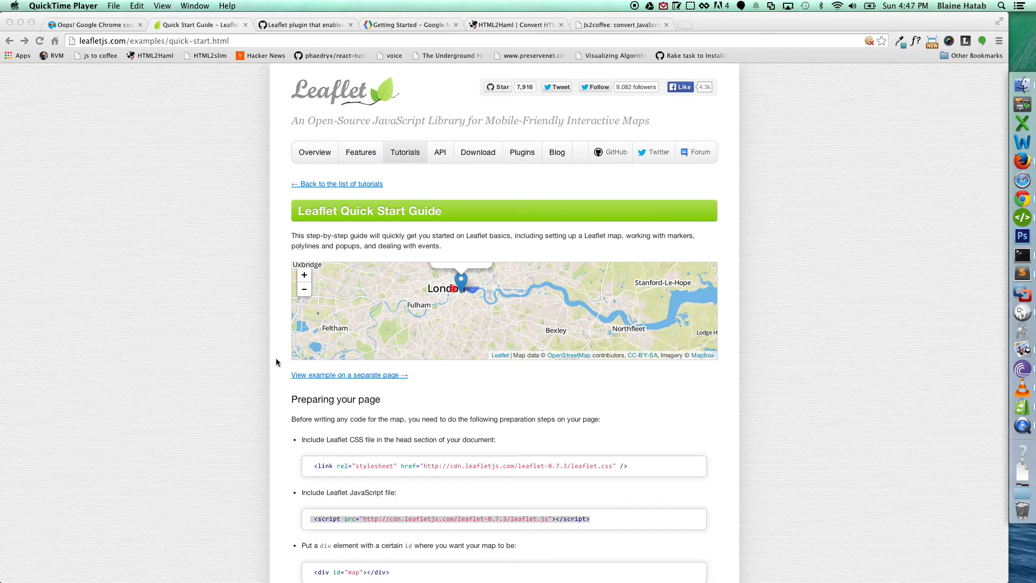
Scroll through the Leaflet Quick Start Guide's page-preparation steps showing the CSS and JavaScript include snippets
scroll(down, 3)
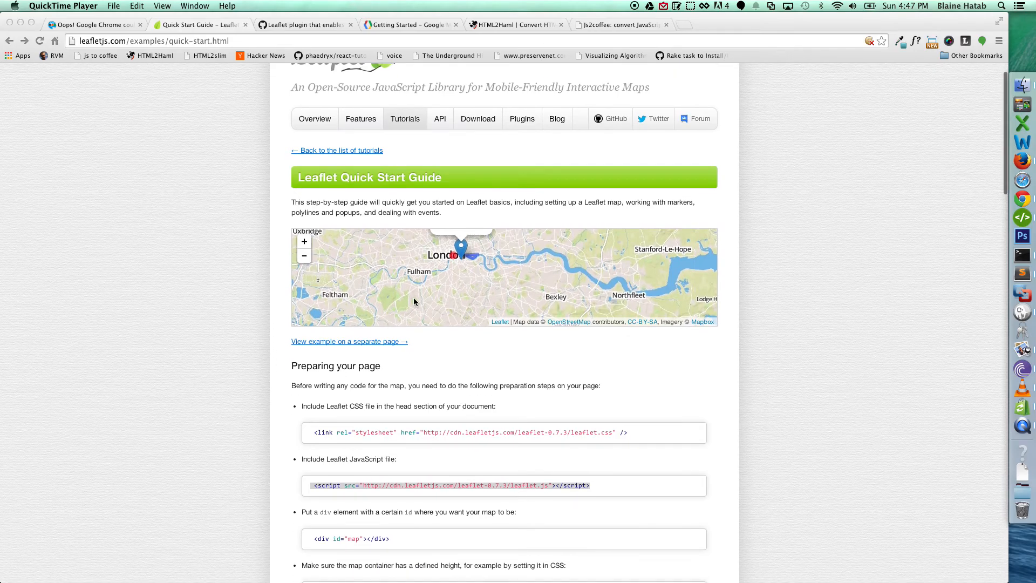
mouse_move(464, 274)
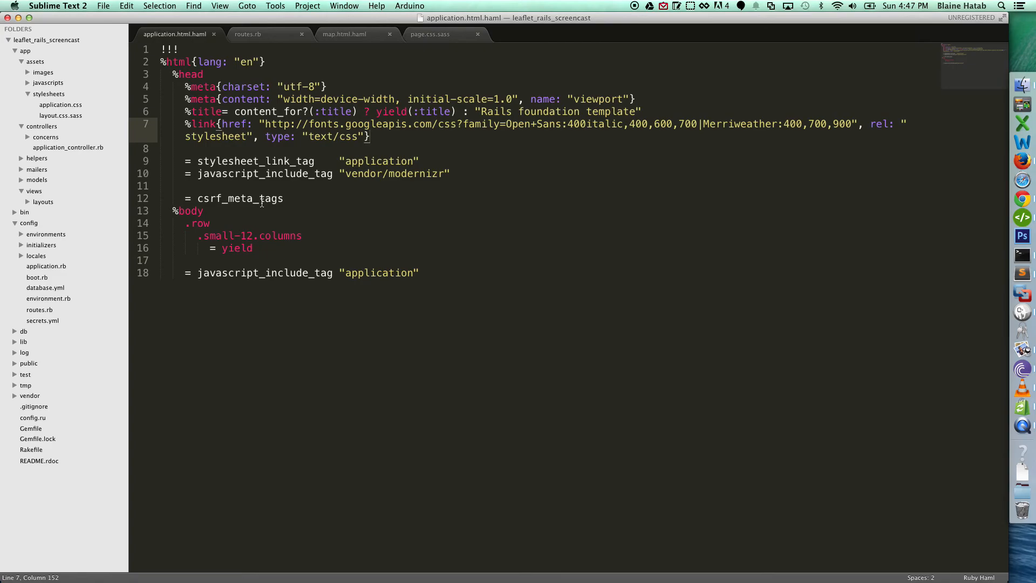
mouse_move(458, 233)
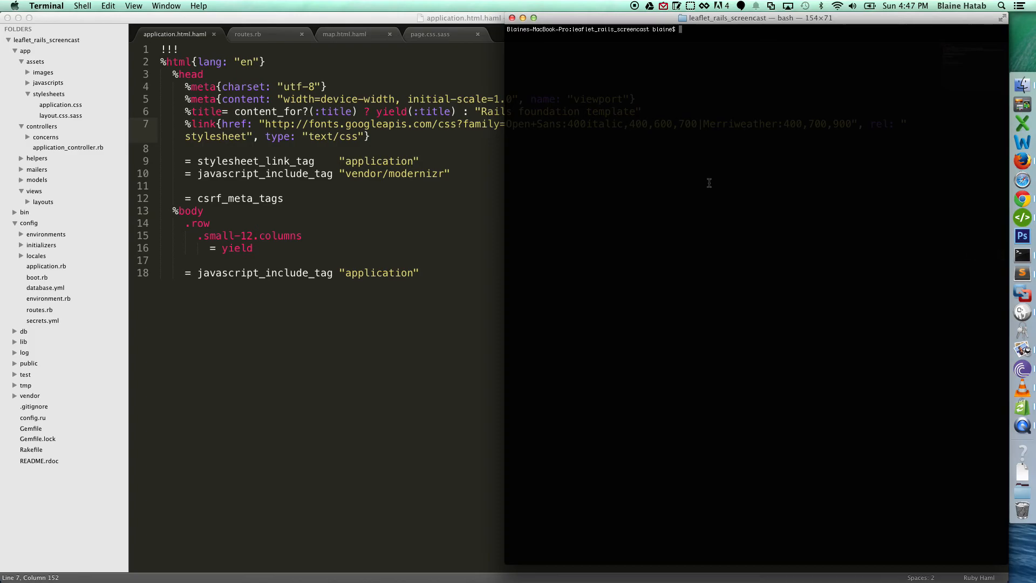
Run 'rails g controller Page map' in Terminal to create the Page controller with a map action
text(rails g controller)
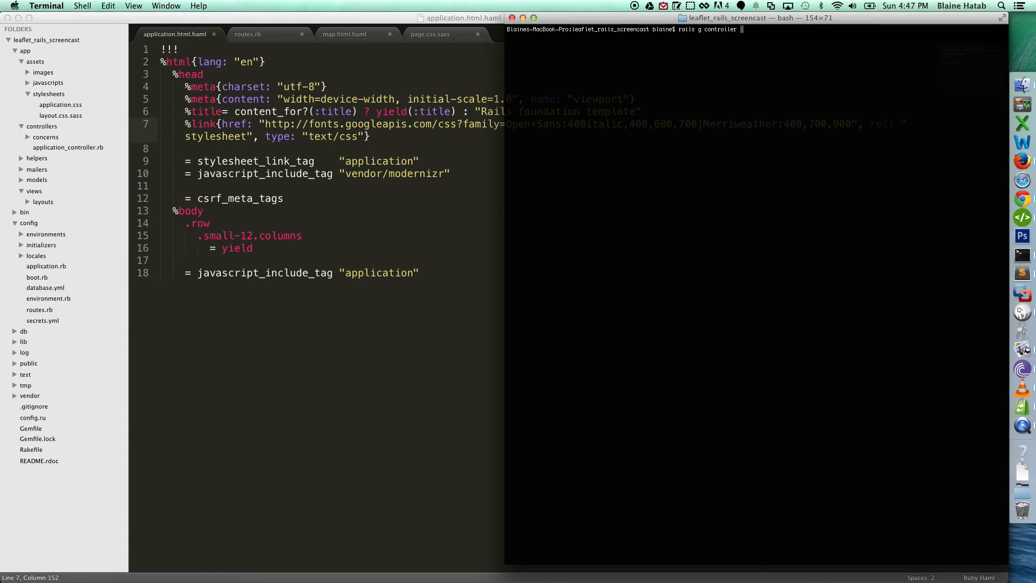
text(Page map)
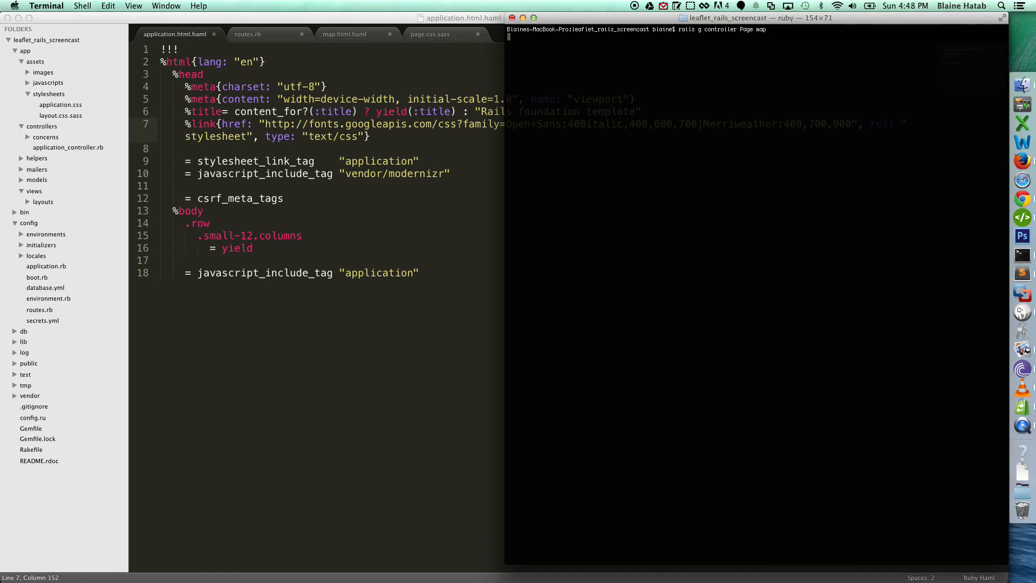
key(enter)
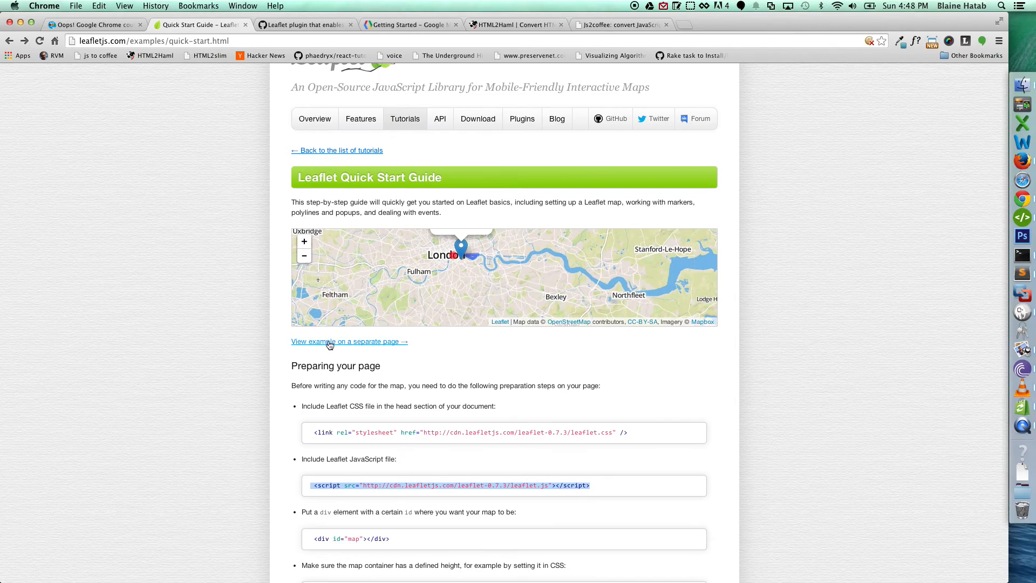
Turn the Quick Start Guide's Leaflet CSS link and script tags into Haml with html2haml.heroku.com
scroll(down, 3)
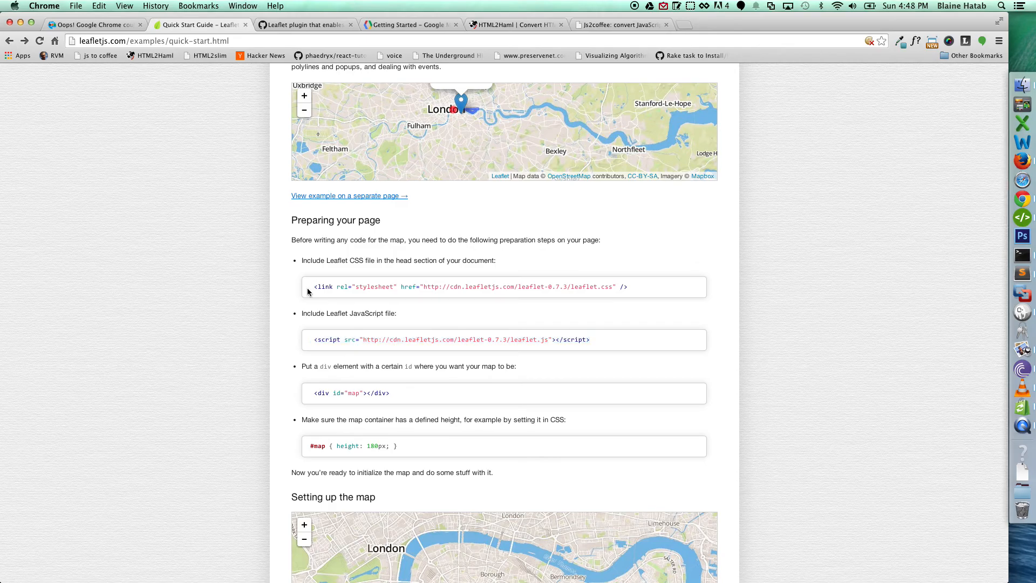
mouse_move(325, 374)
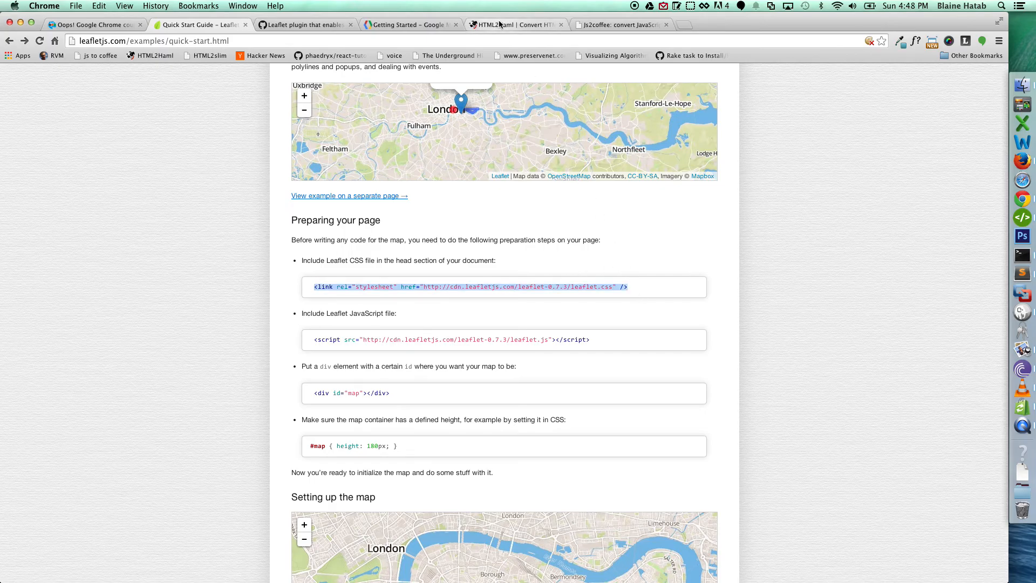
click(515, 24)
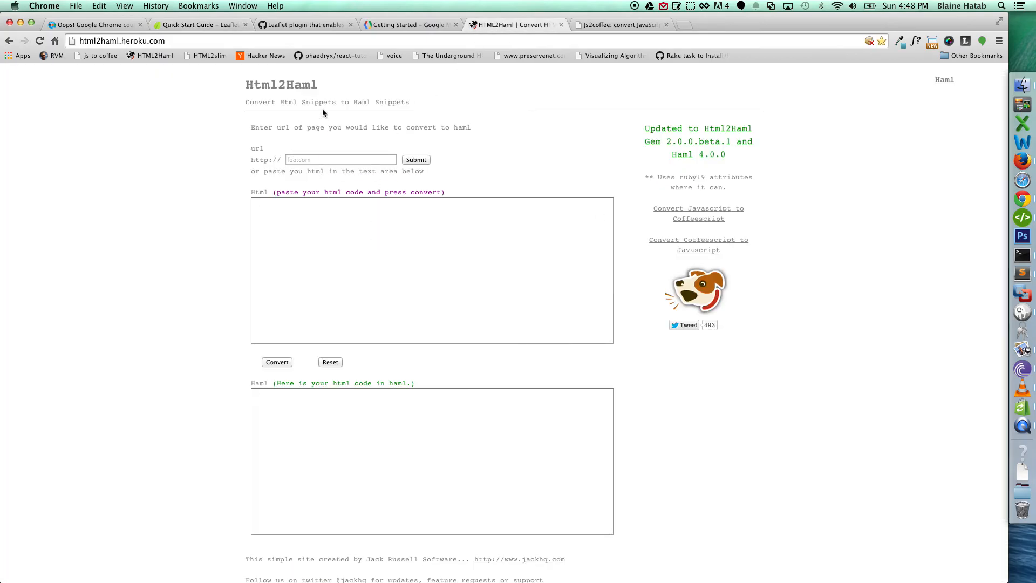
click(198, 24)
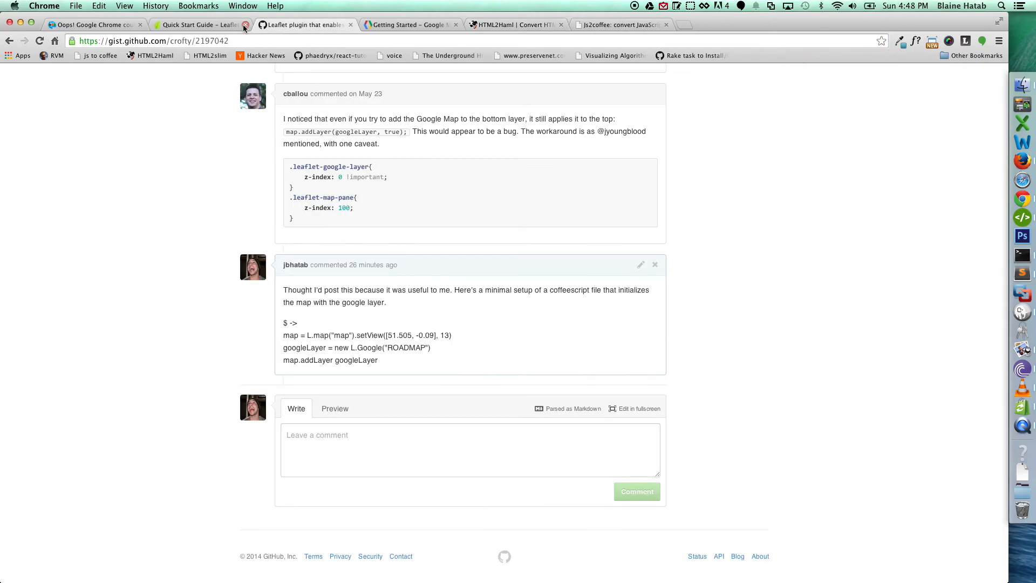
click(198, 24)
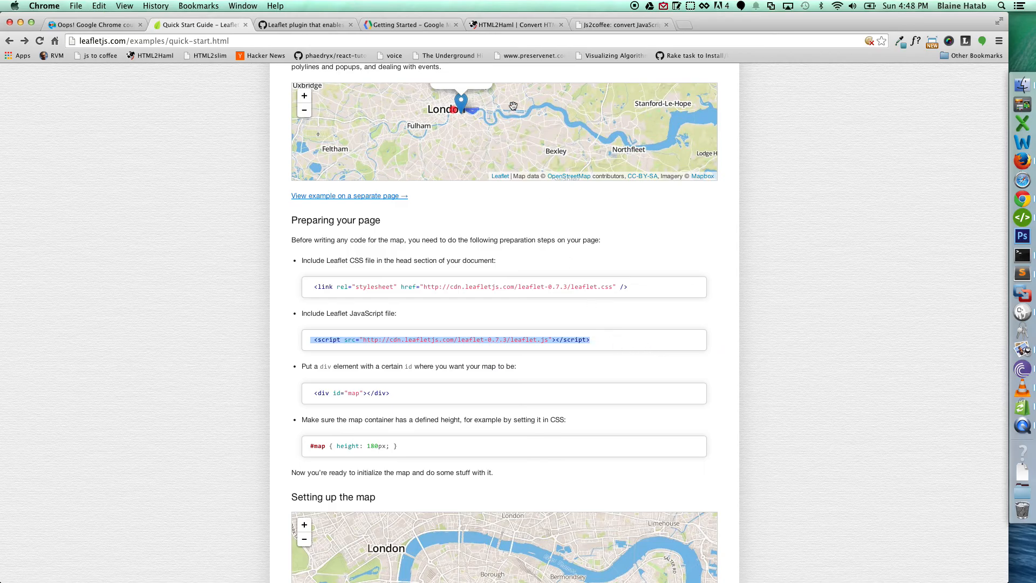
click(515, 25)
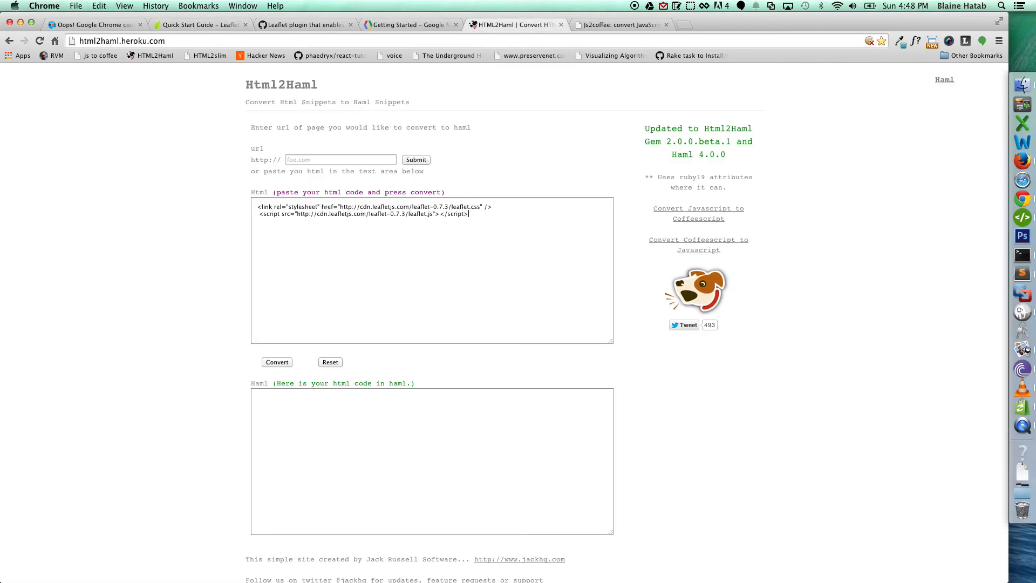
click(276, 361)
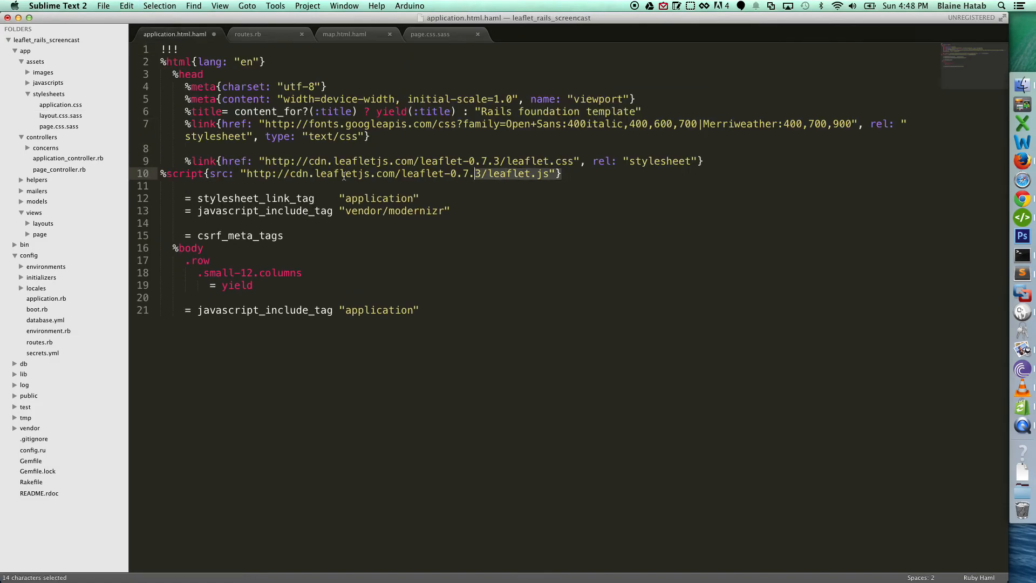
Move the leaflet-0.7.3 %script include from the head to just above javascript_include_tag, and save
key(cmd+x)
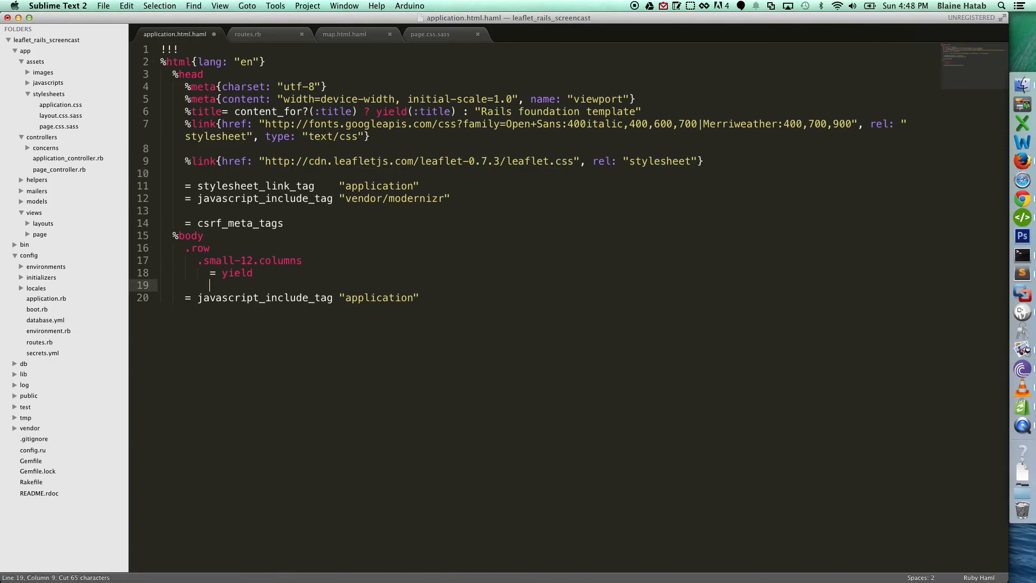
text(%script{src: "http://cdn.leafletjs.com/leaflet-0.7.3/leaflet.js"})
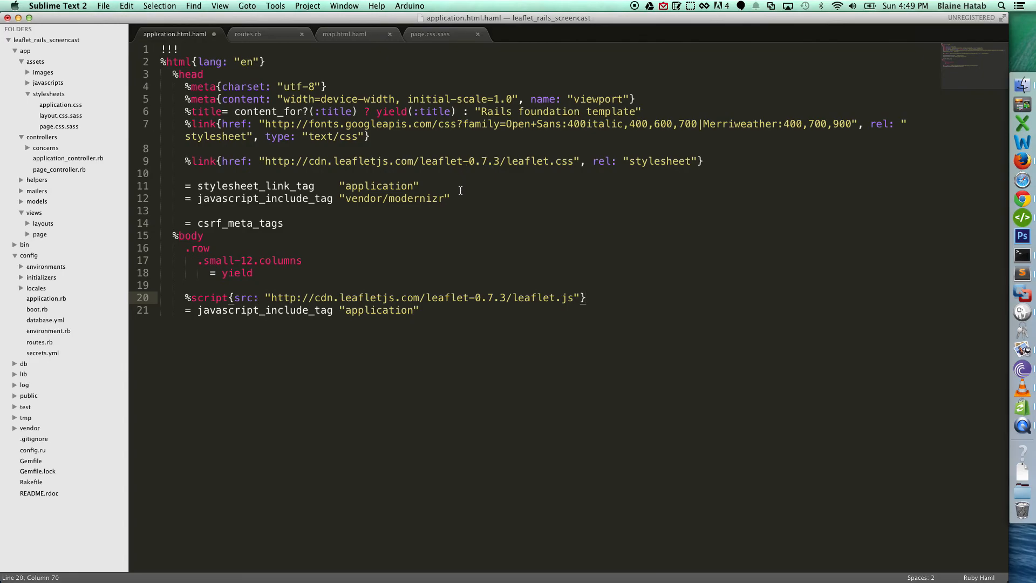
key(cmd+s)
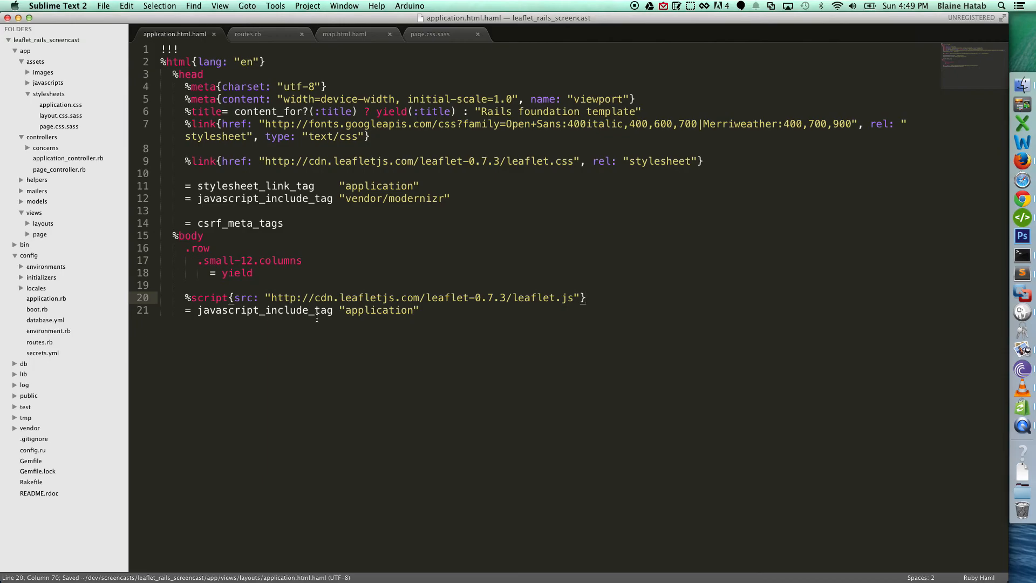
mouse_move(356, 353)
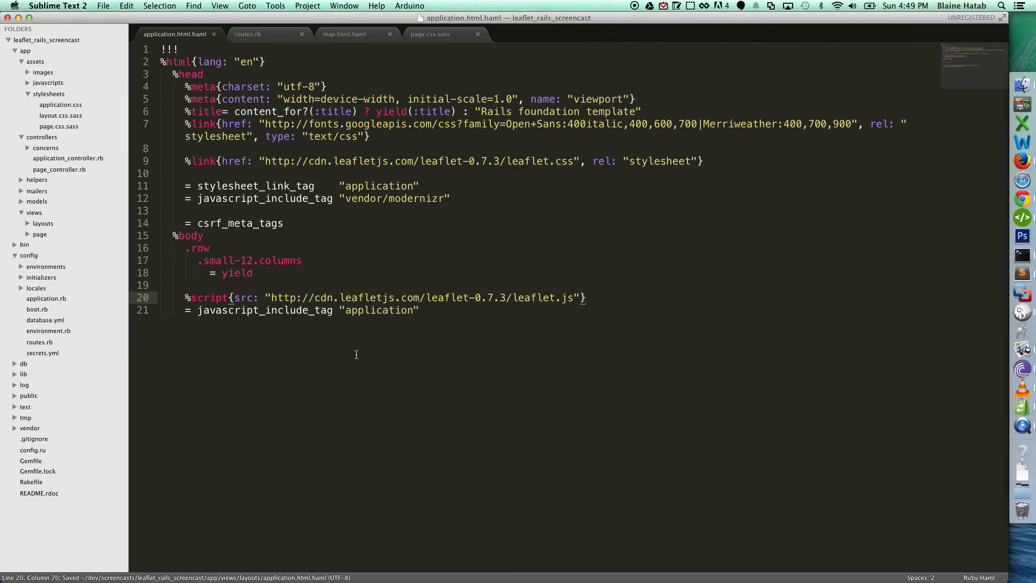
mouse_move(49, 235)
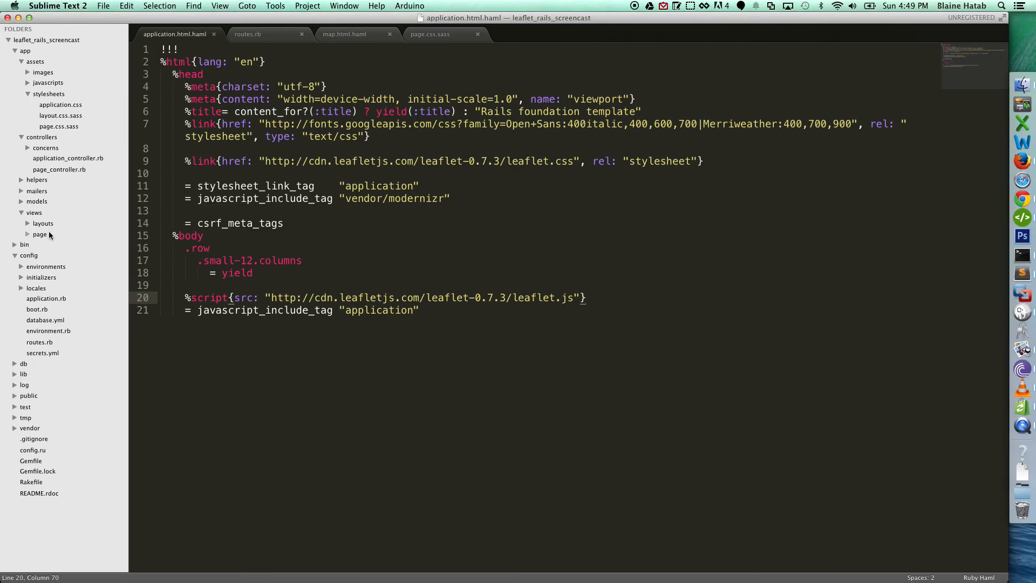
Add a #map element to views/page/map.html.haml and save it
click(344, 34)
text(#)
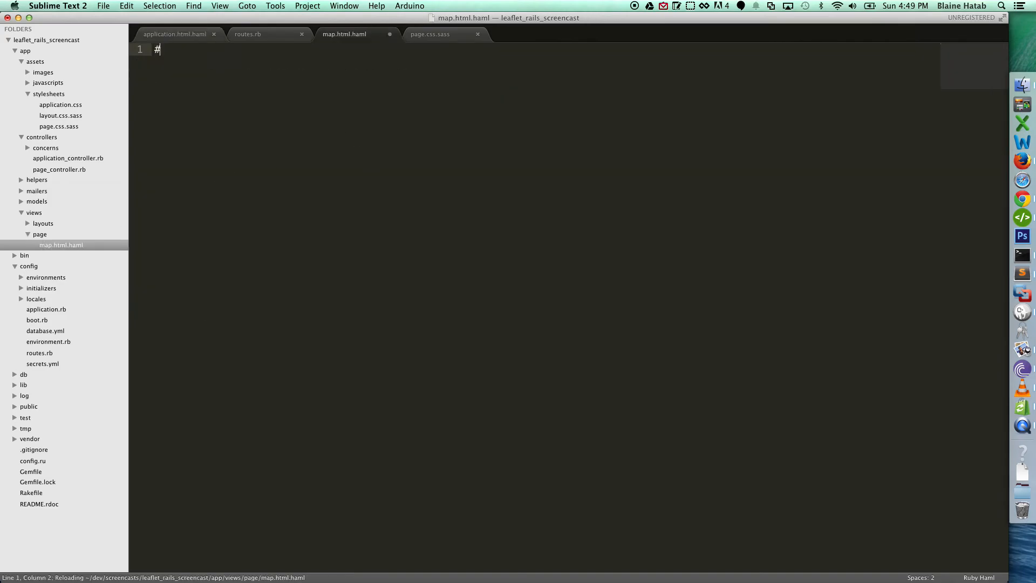
text(map)
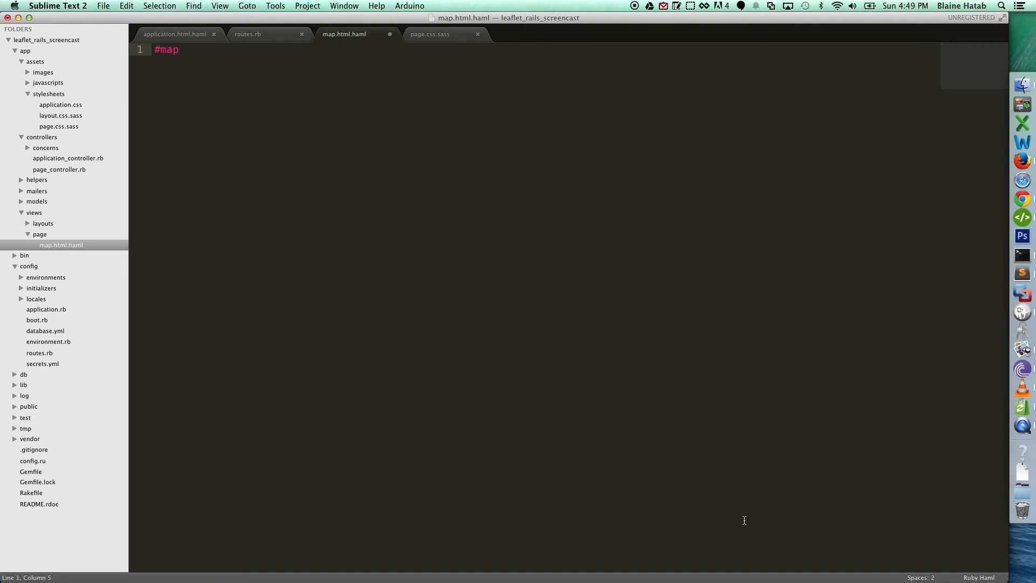
key(cmd+s)
text(#)
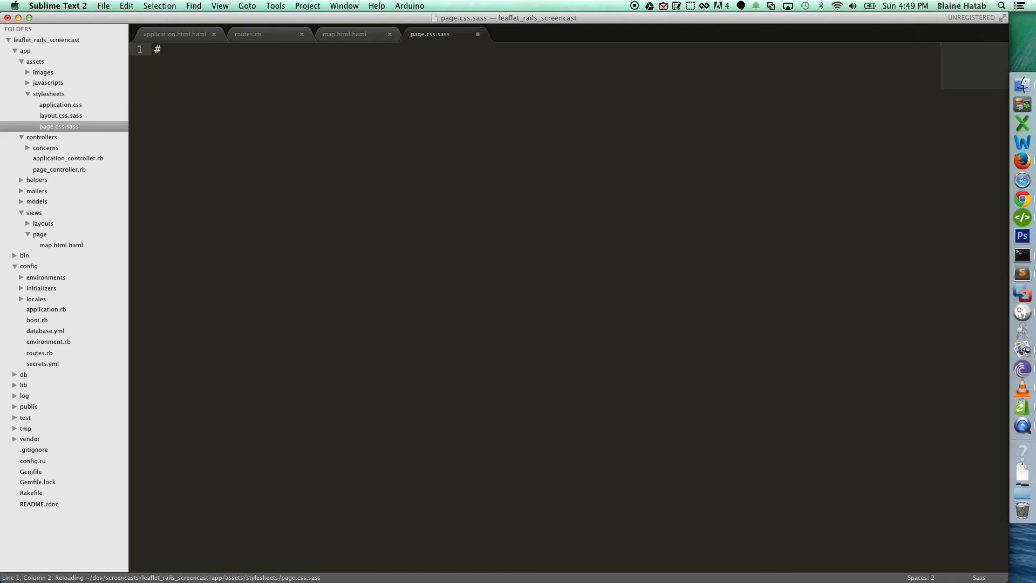
Style #map in page.css.sass with width 100% and height 600px, then run rails s
text(na)
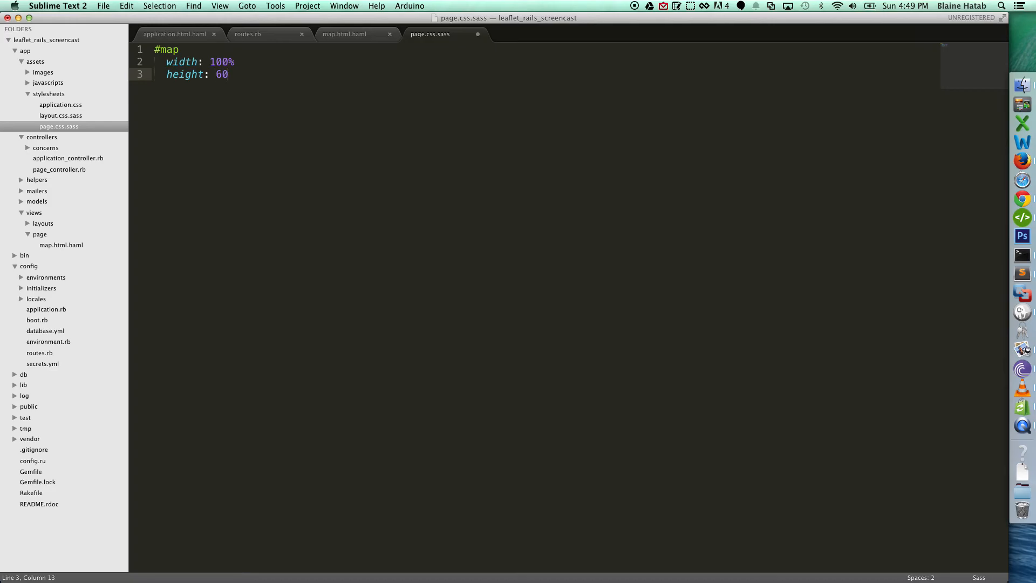
text(0px)
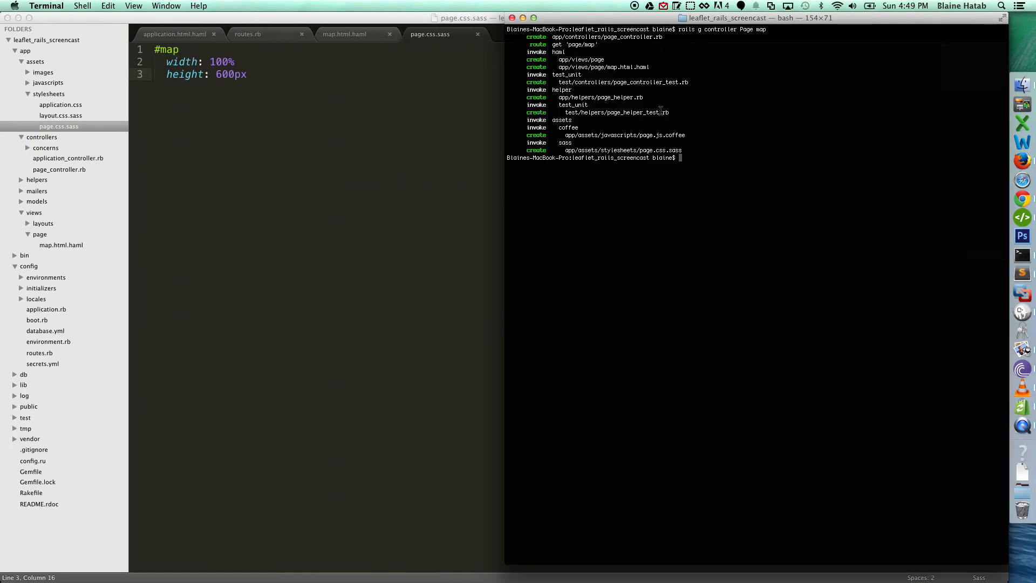
text(rails s)
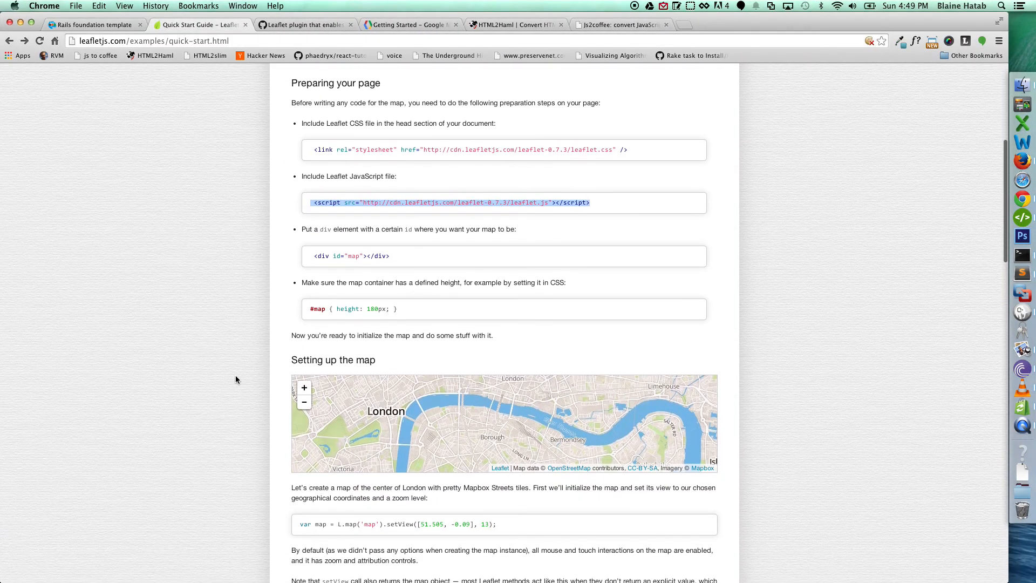
Convert the L.map setView line for London at zoom 13 to CoffeeScript on js2coffee.org
scroll(down, 3)
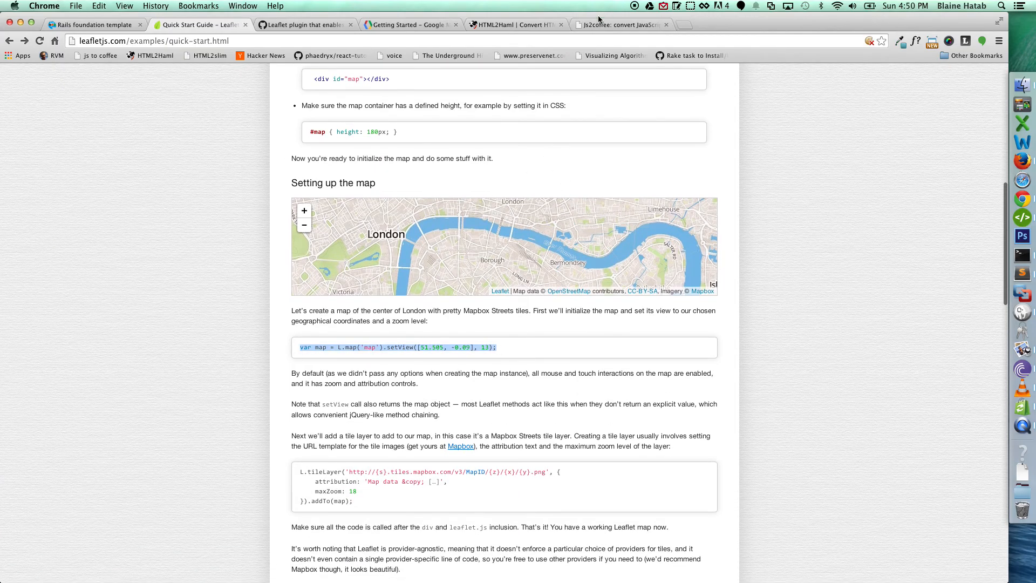
click(618, 24)
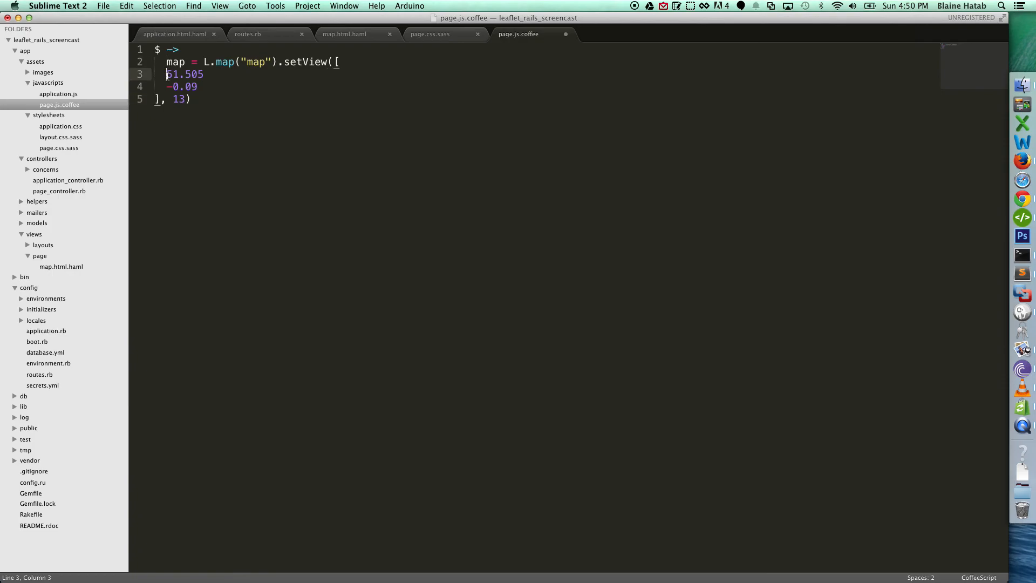
key(backspace)
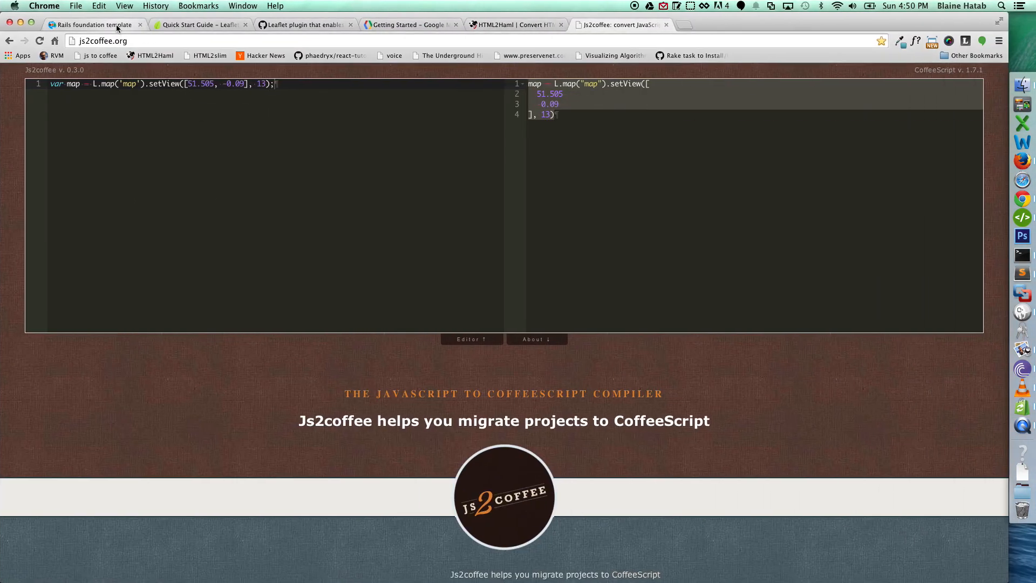
Return to the Quick Start tab, open and close a new tab, then show the leaflet-google.js gist
click(198, 24)
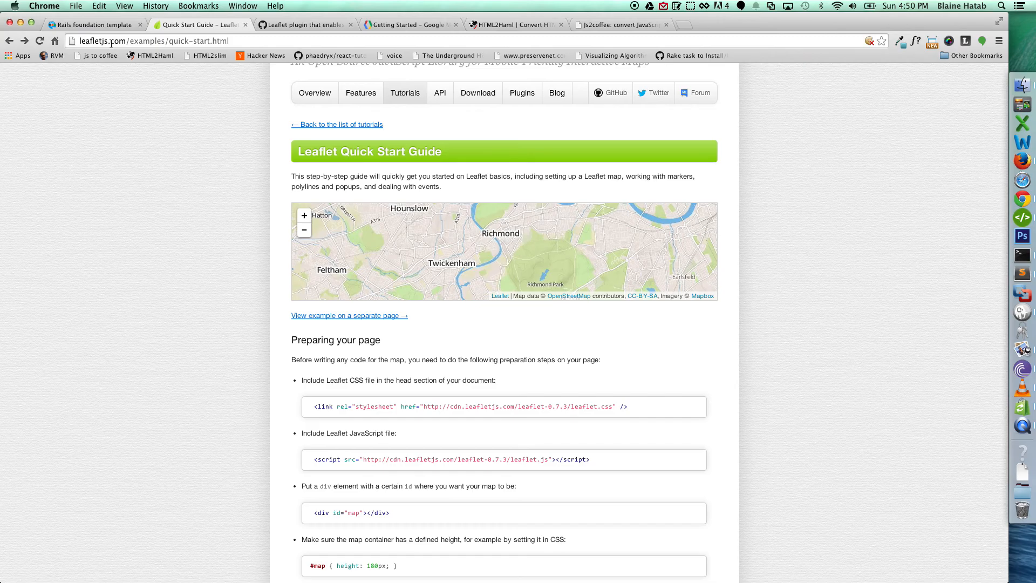
mouse_move(151, 116)
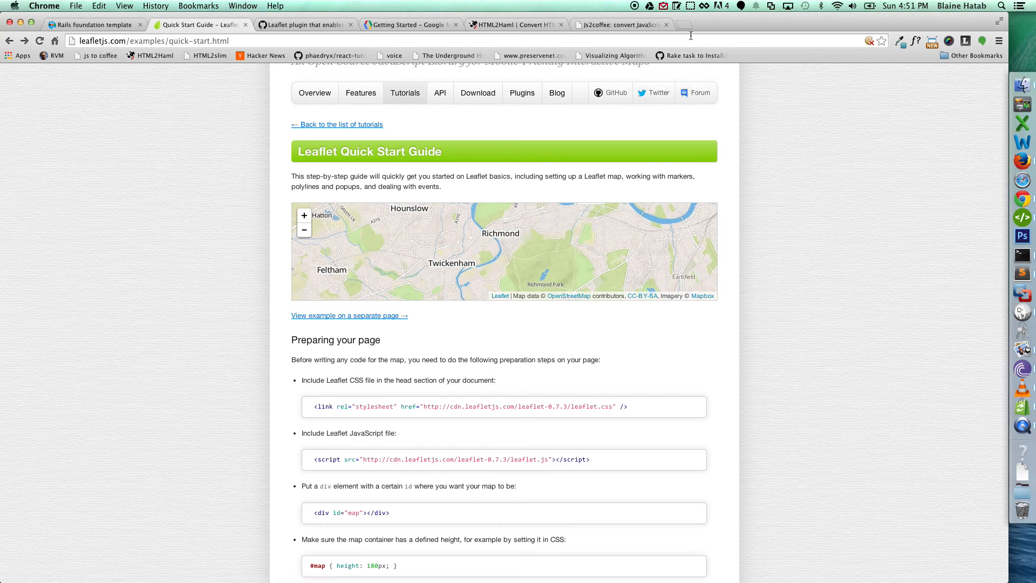
click(725, 24)
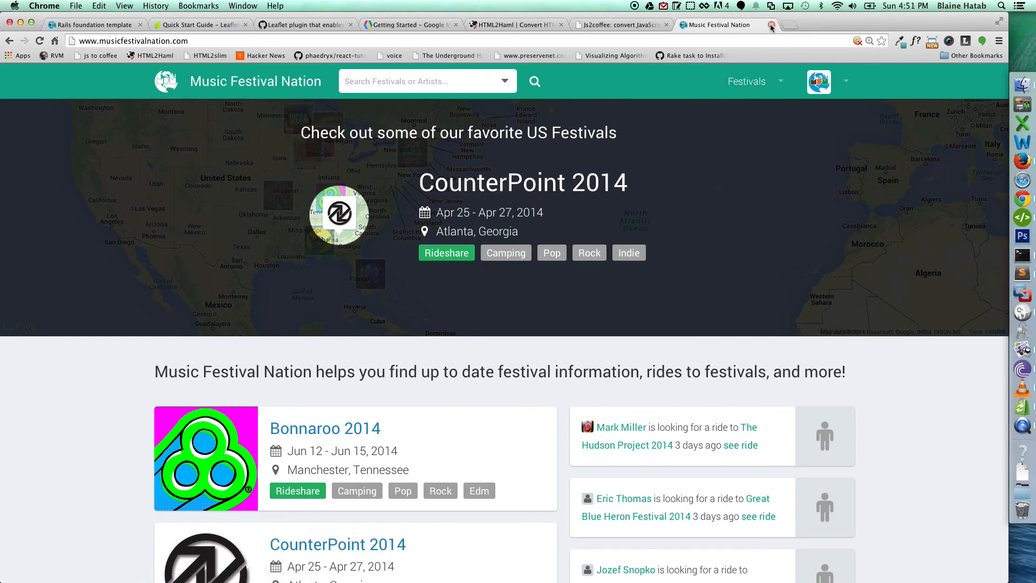
click(770, 26)
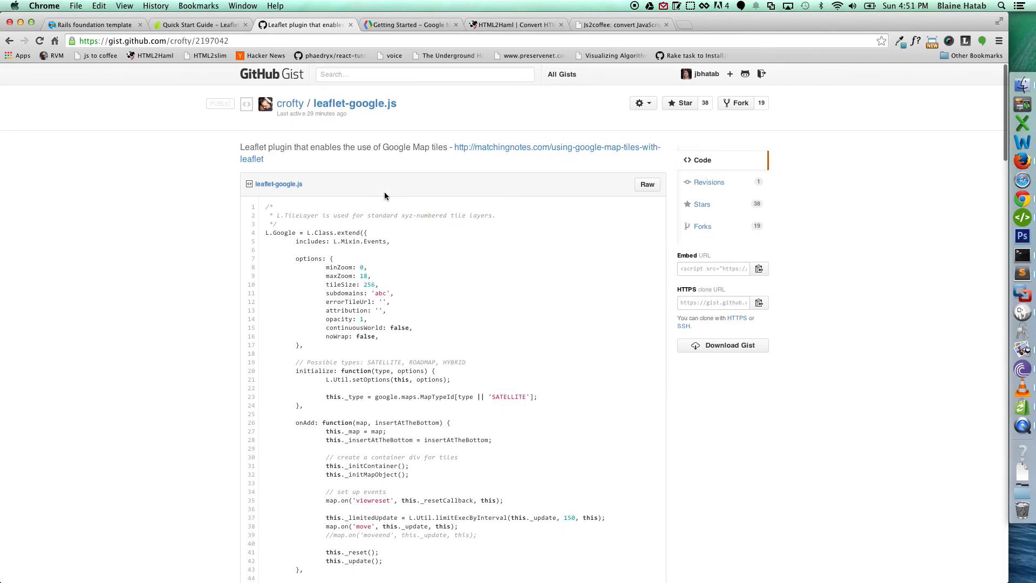
mouse_move(505, 167)
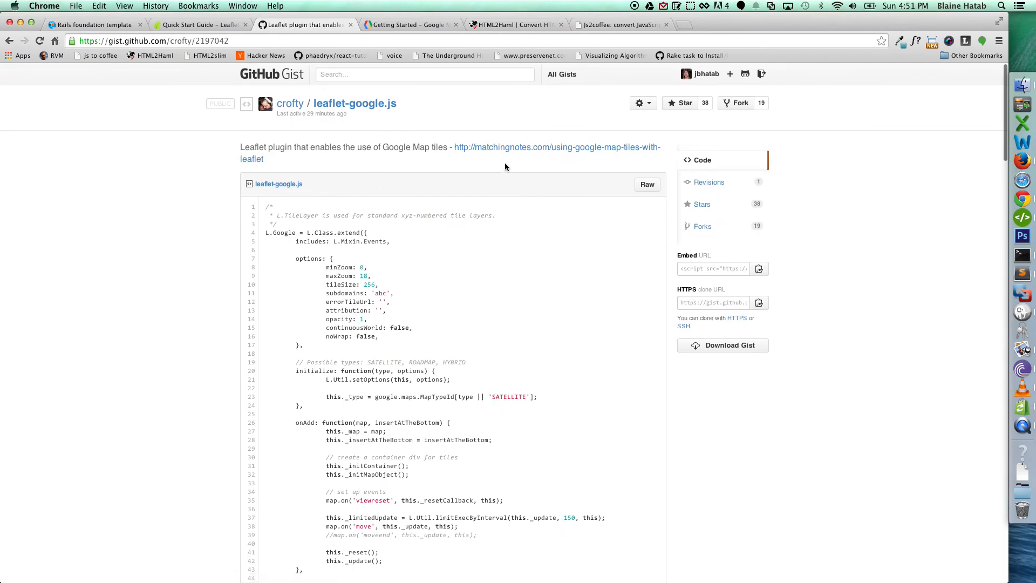
Save the gist's raw leaflet-google.js into the vendor/assets/javascripts folder
click(646, 183)
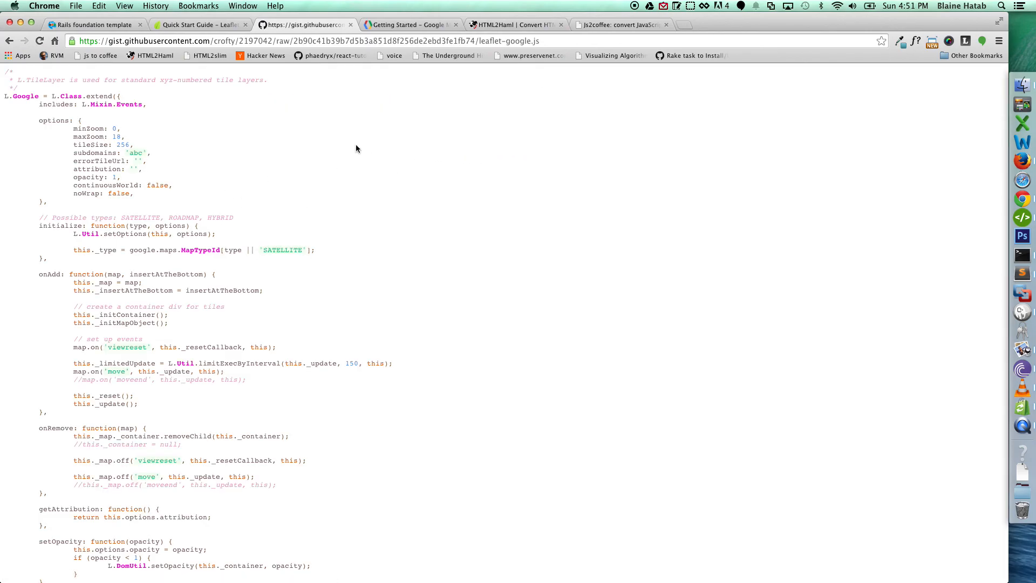
right_click(357, 149)
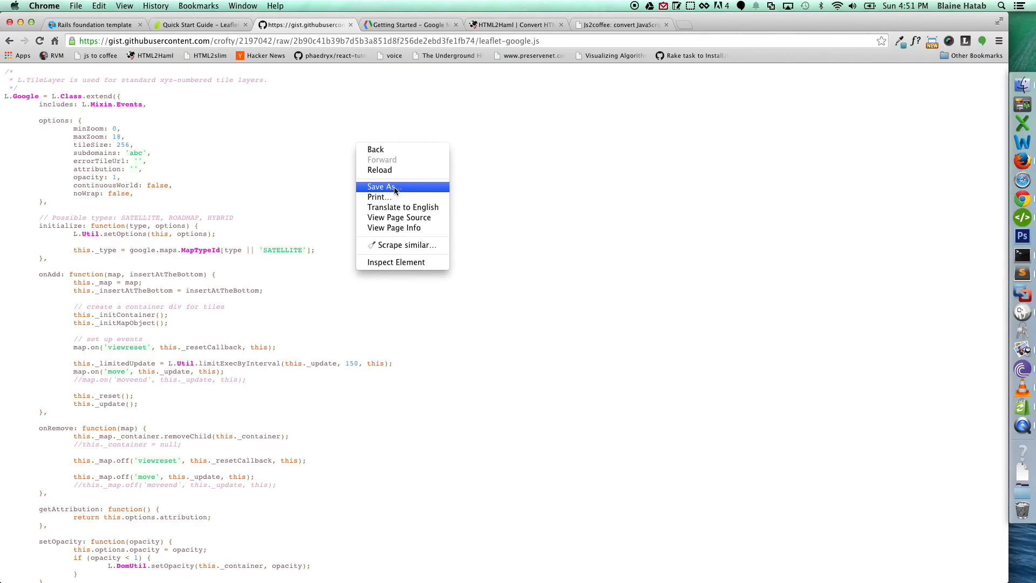
click(383, 186)
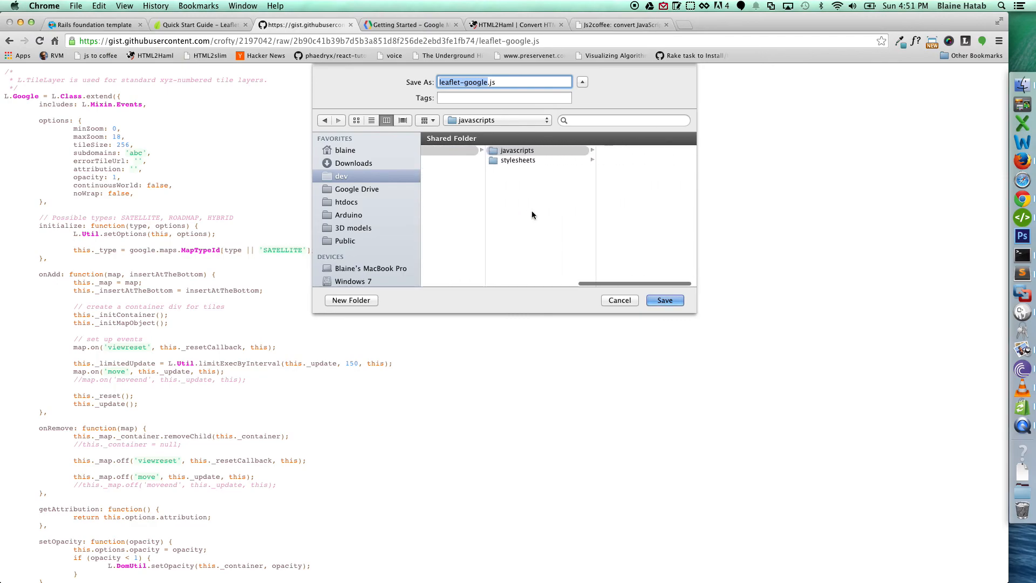
click(516, 150)
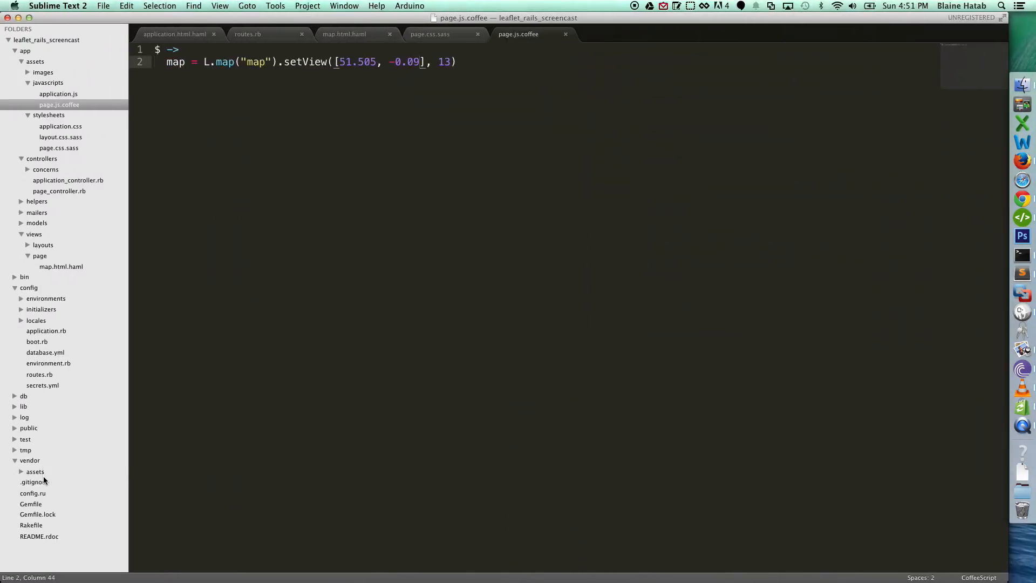
Open app/assets/javascripts/application.js and start a new require line above //= require_tree
click(35, 471)
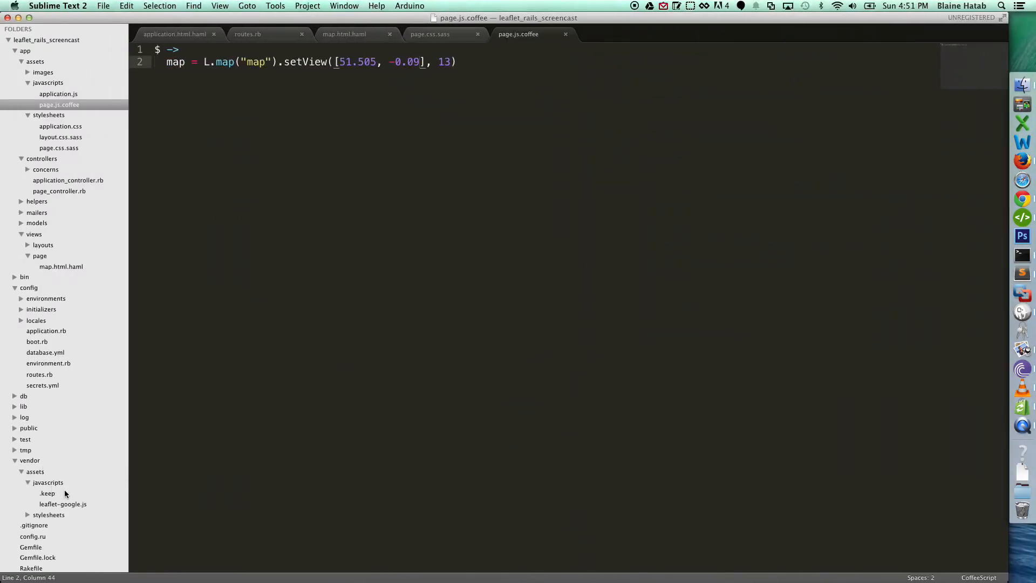
click(63, 503)
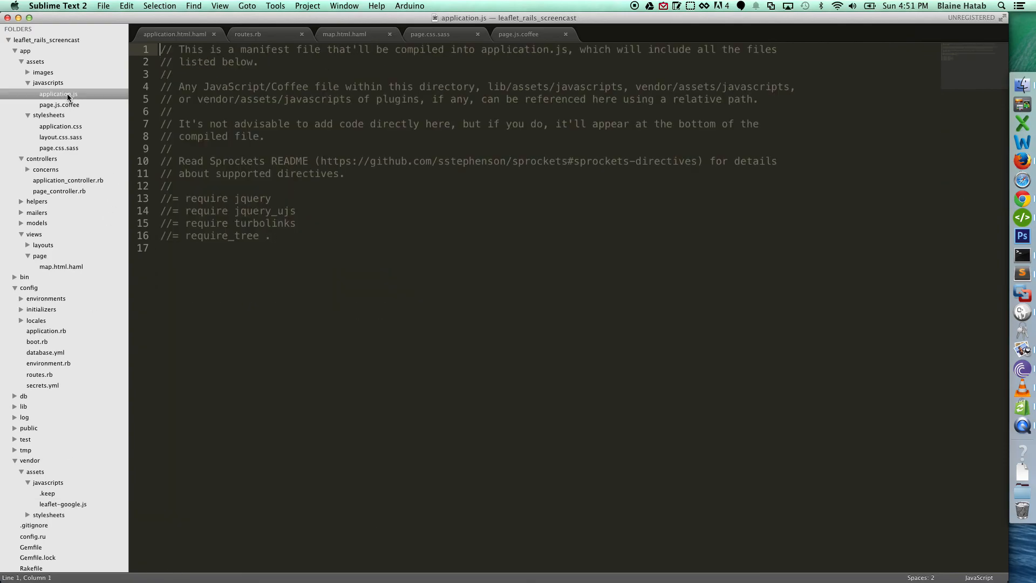
key(enter)
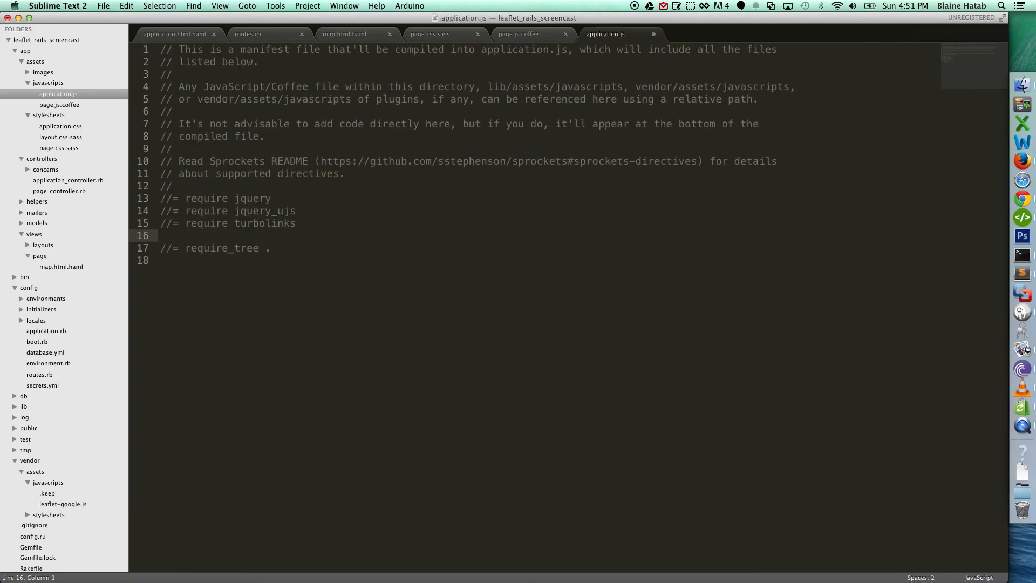
text(reu)
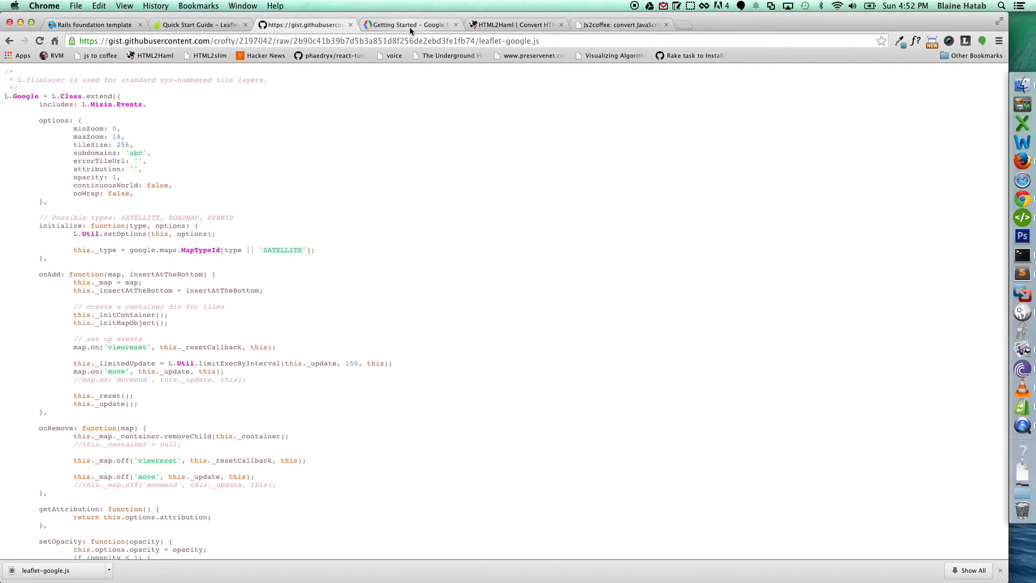
Convert the HTTPS Google Maps API script tag, without ?key=API_KEY, into Haml on Html2Haml
click(410, 24)
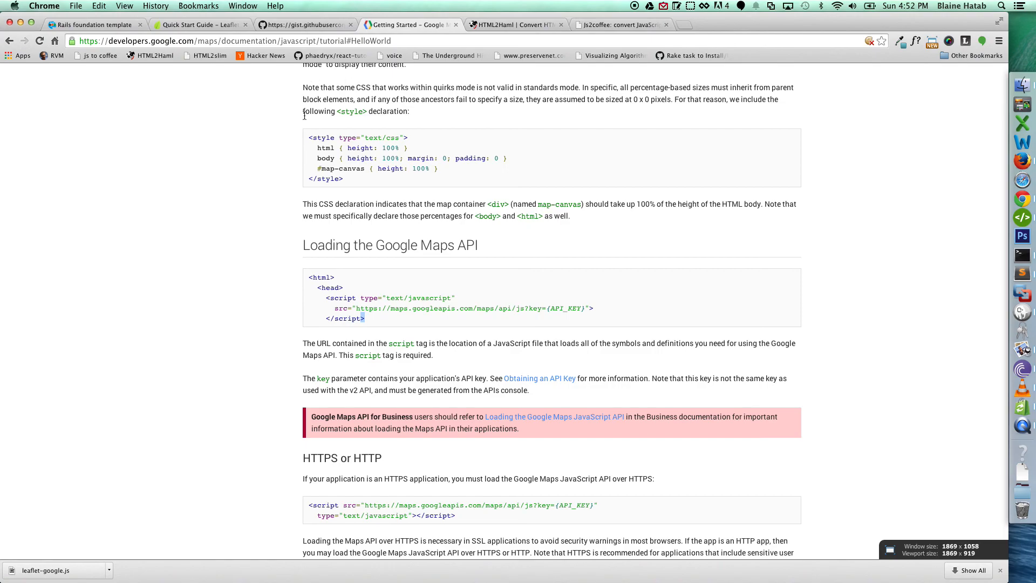
mouse_move(295, 120)
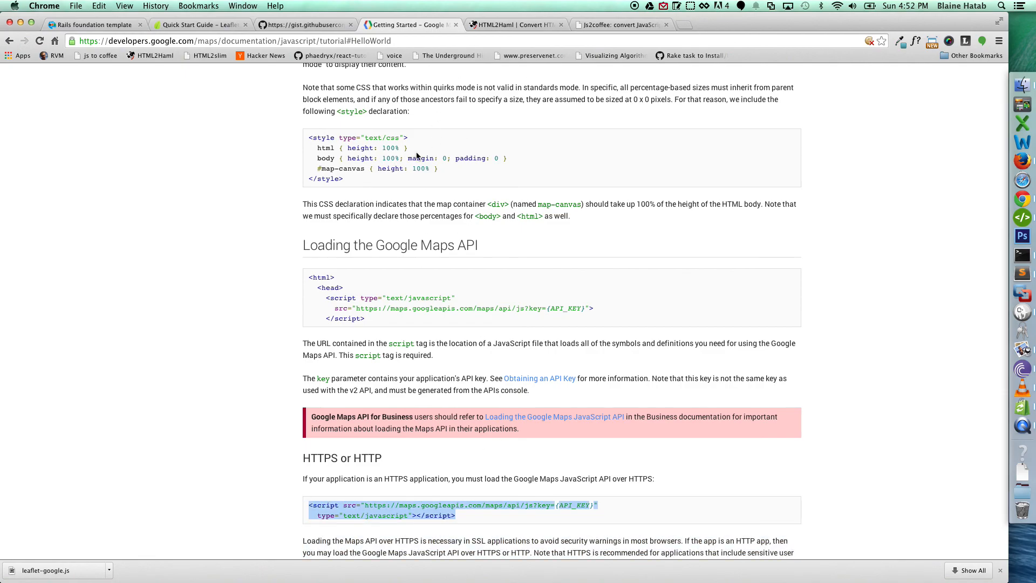
click(621, 24)
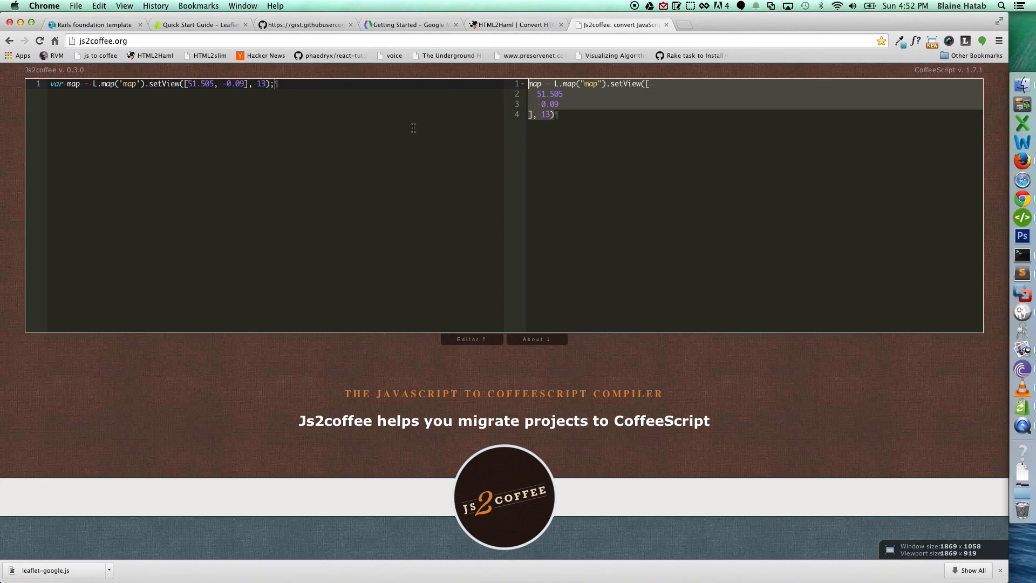
click(515, 25)
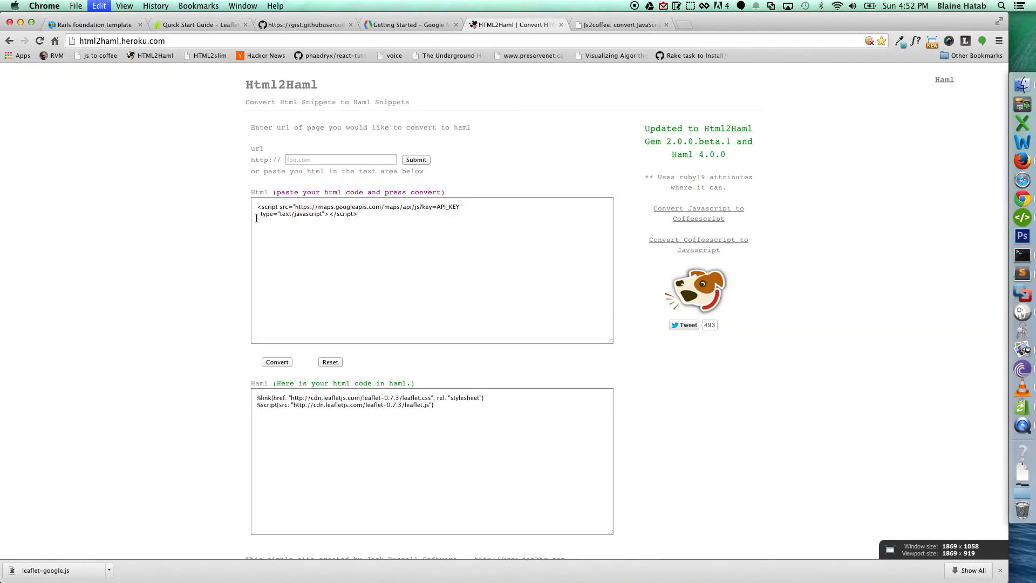
click(277, 361)
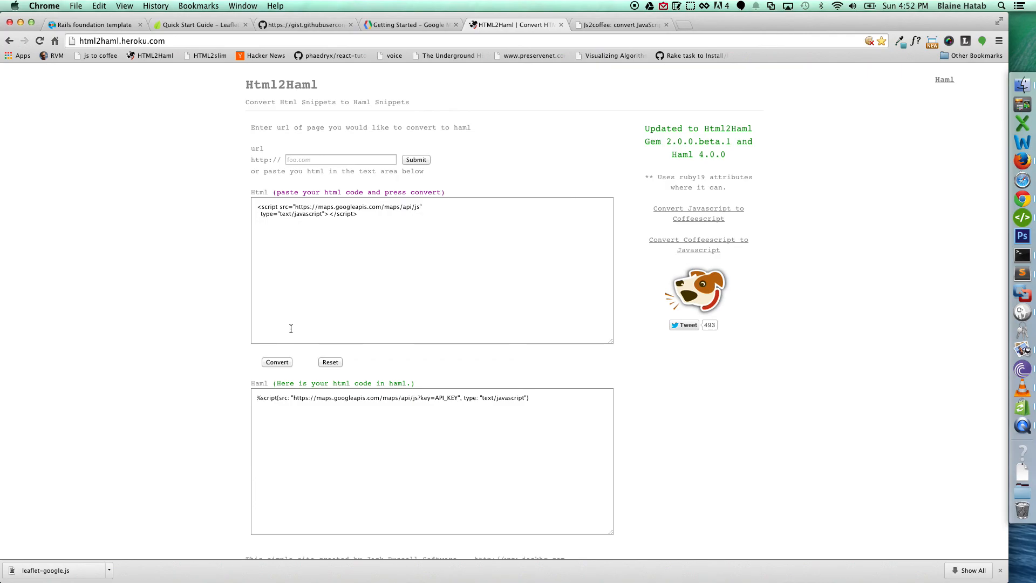
click(276, 362)
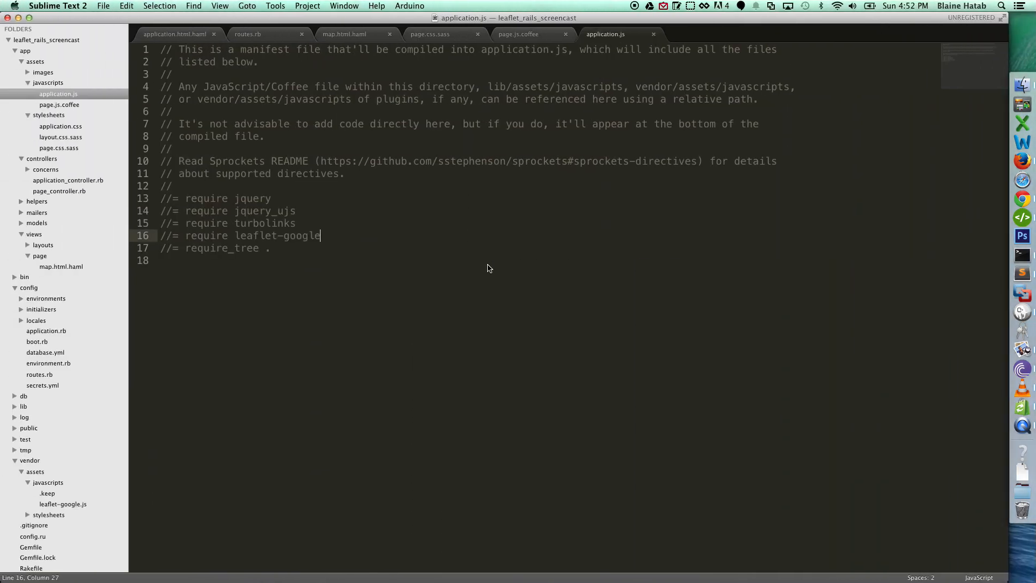
mouse_move(367, 41)
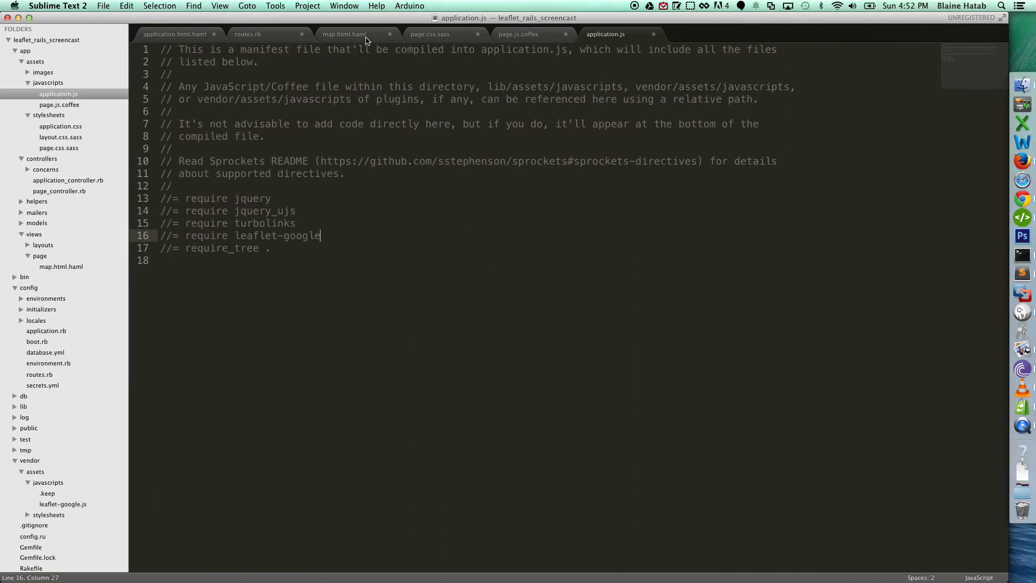
click(343, 33)
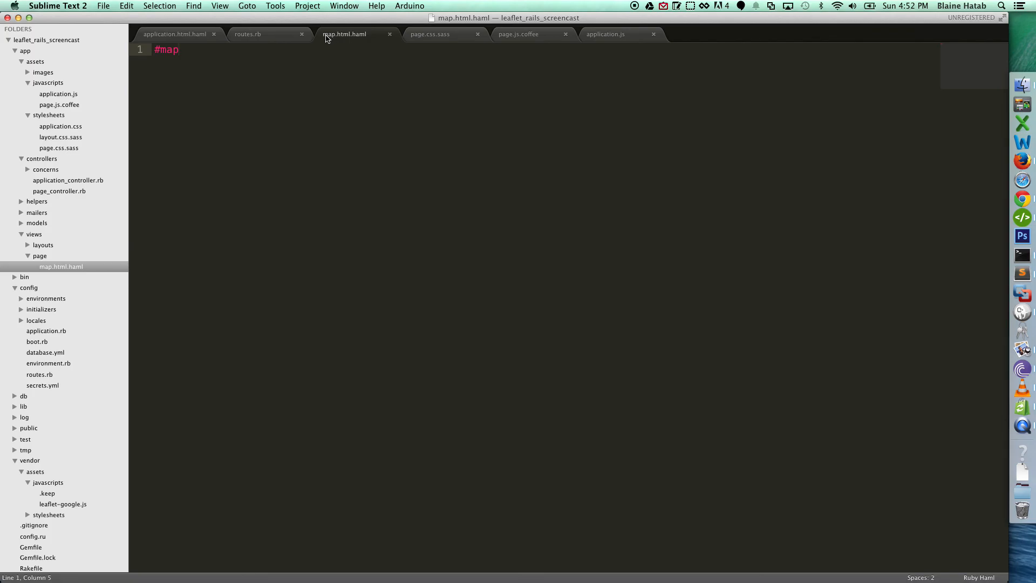
click(175, 34)
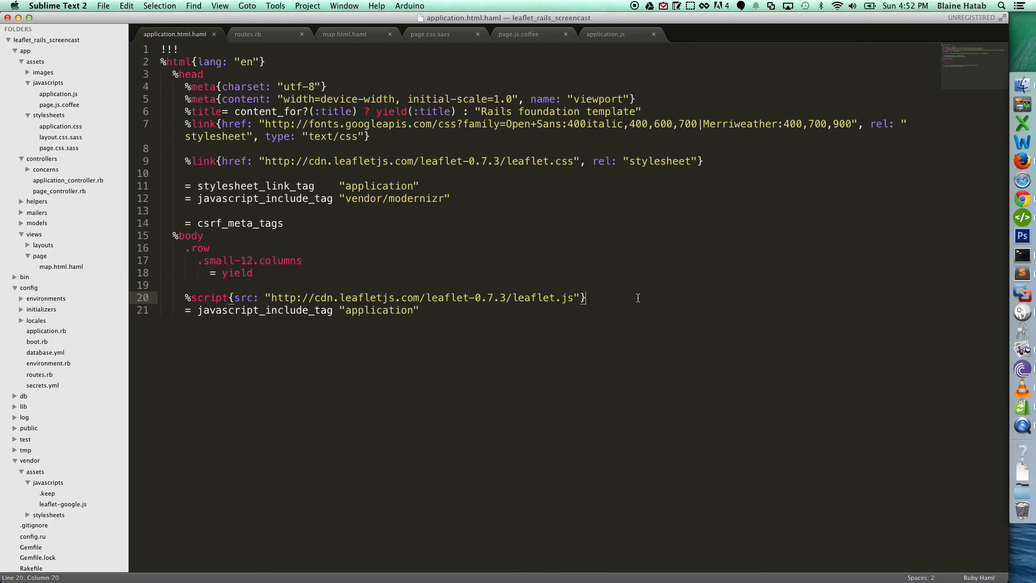
text(%script{src: "https://maps.googleapis.com/maps/api/js", type: "text/javascript"})
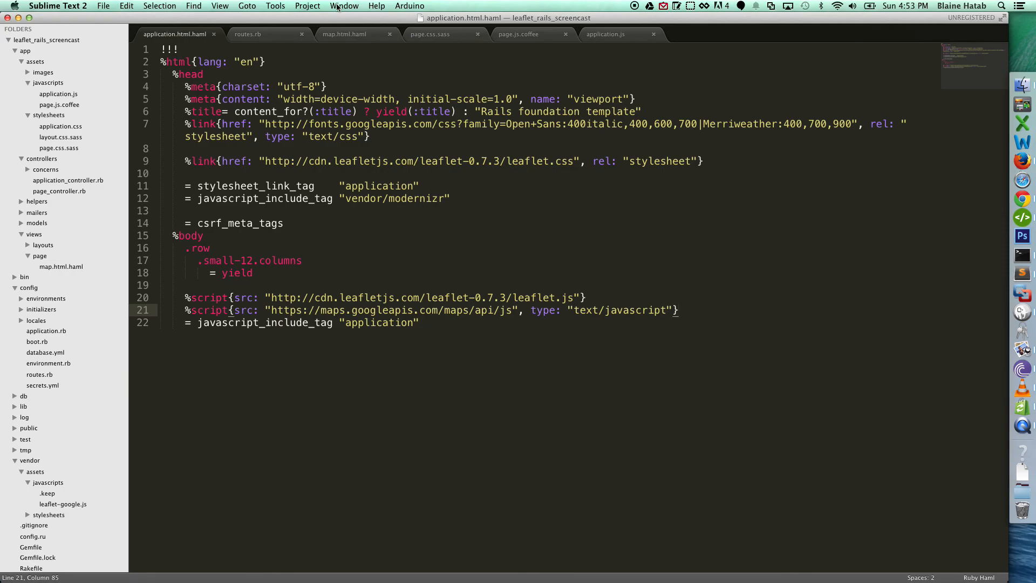
mouse_move(506, 33)
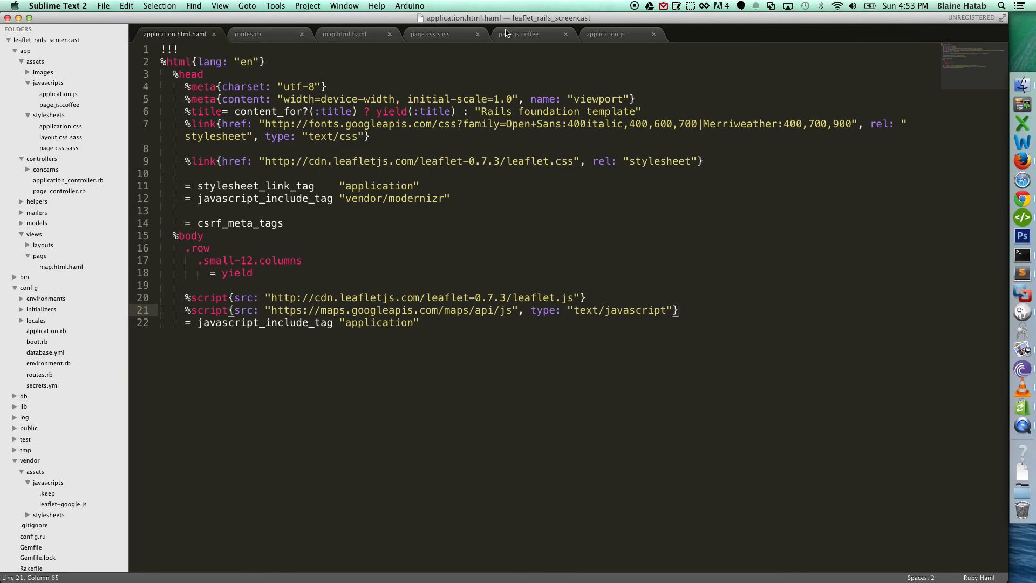
click(519, 34)
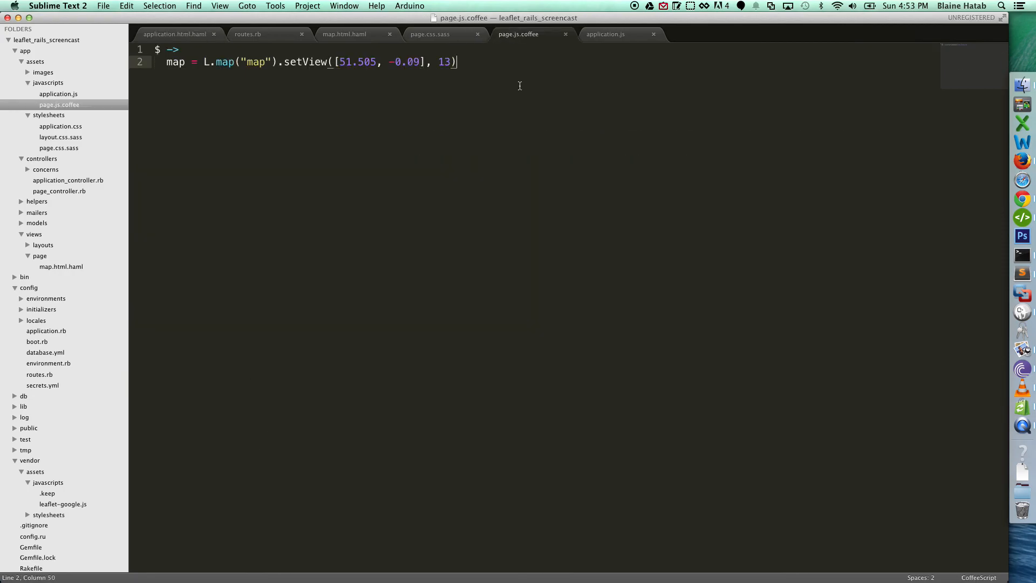
key(enter)
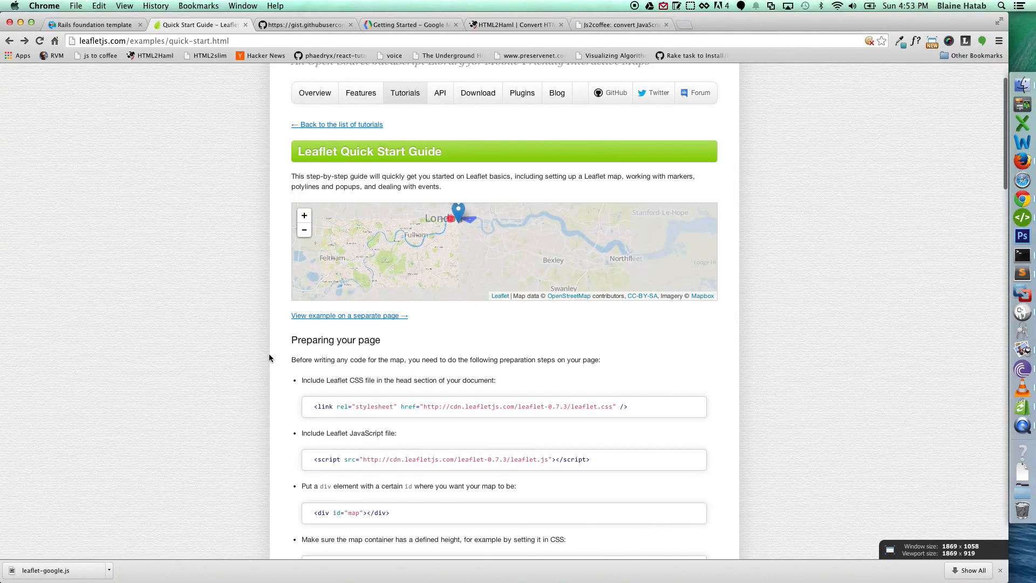
scroll(down, 3)
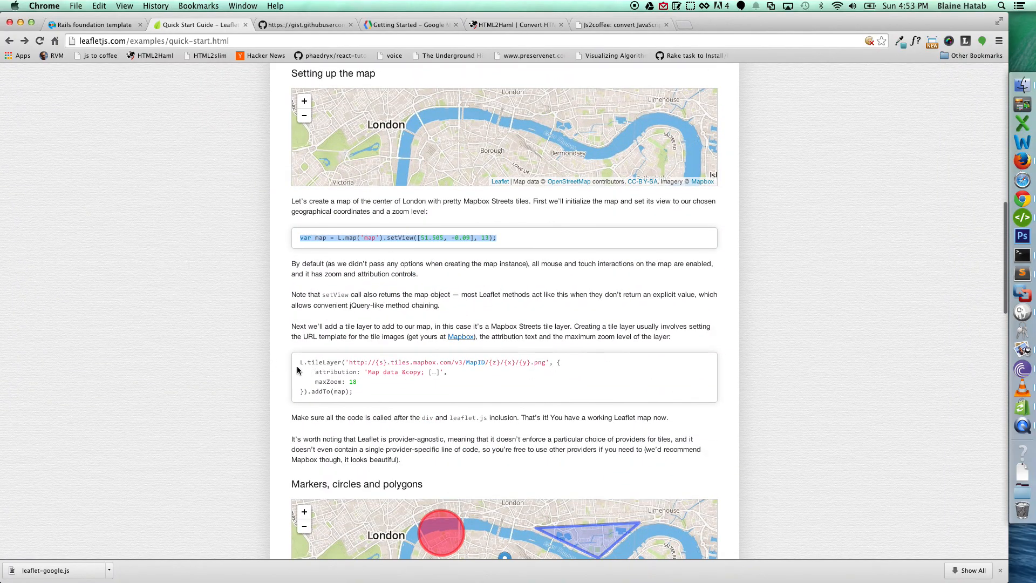
mouse_move(406, 358)
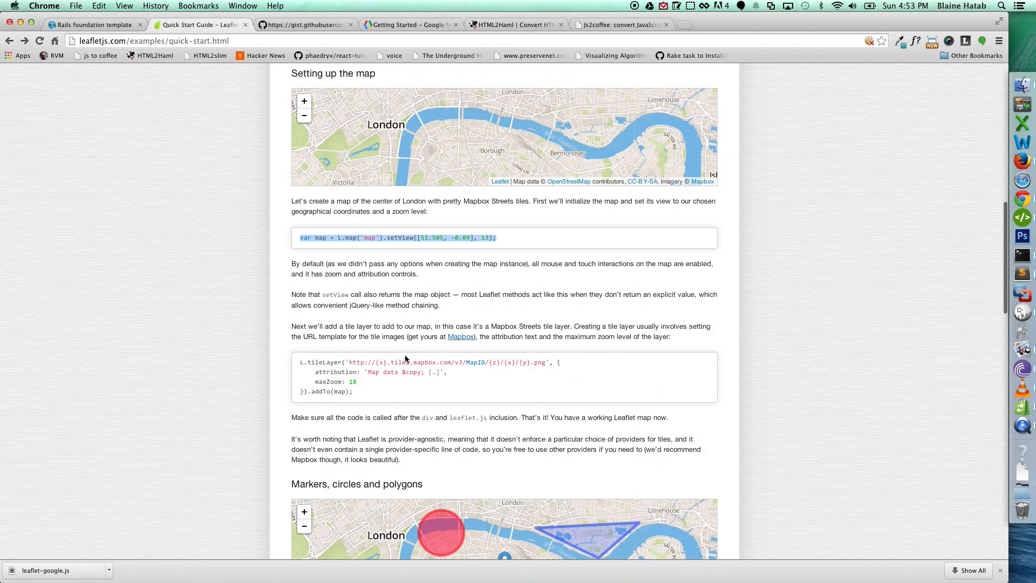
mouse_move(508, 284)
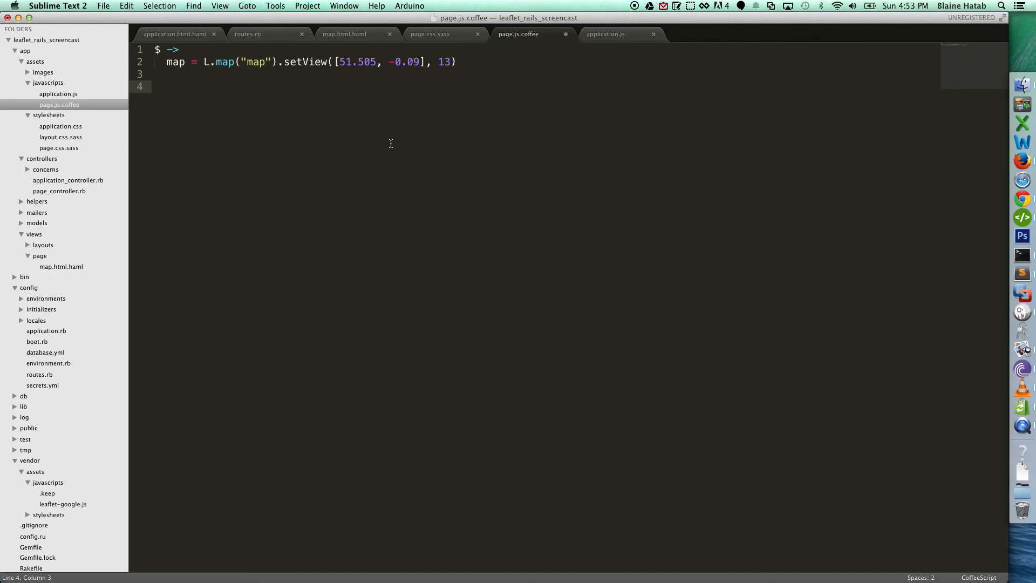
Write googleLayer = new L.Google("ROADMAP") in page.js.coffee
text(googleLa)
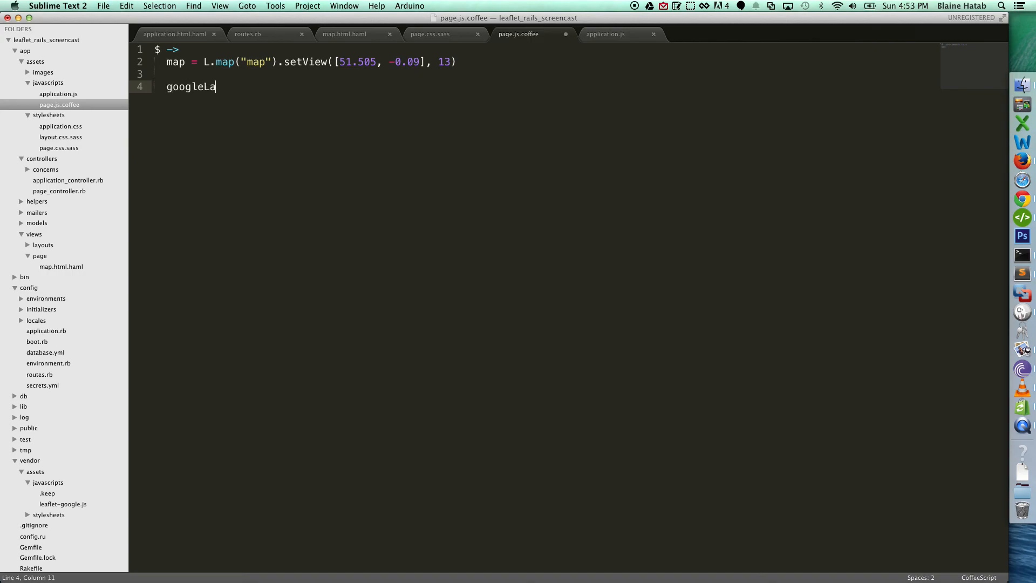
text(yer =)
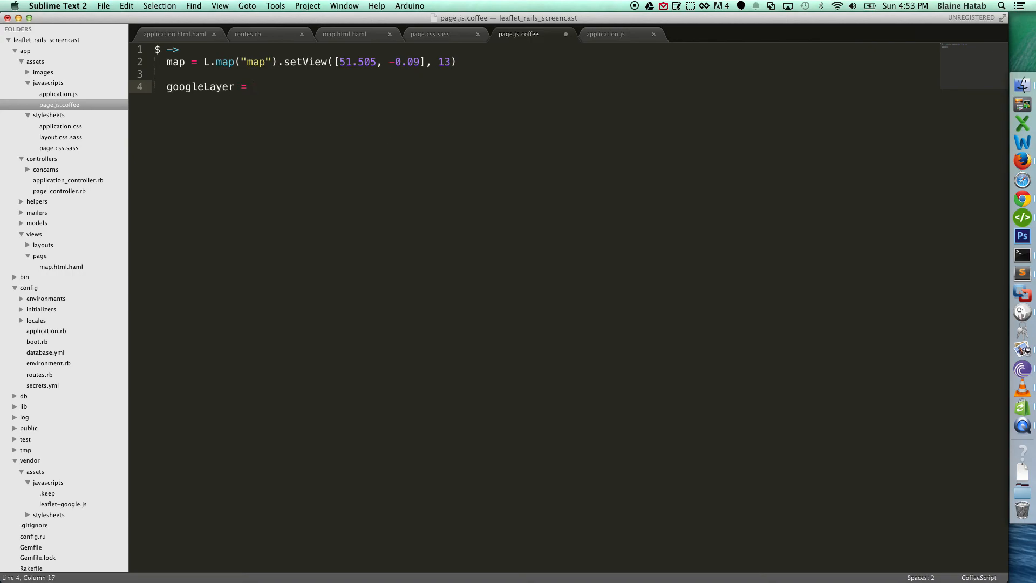
text(new L)
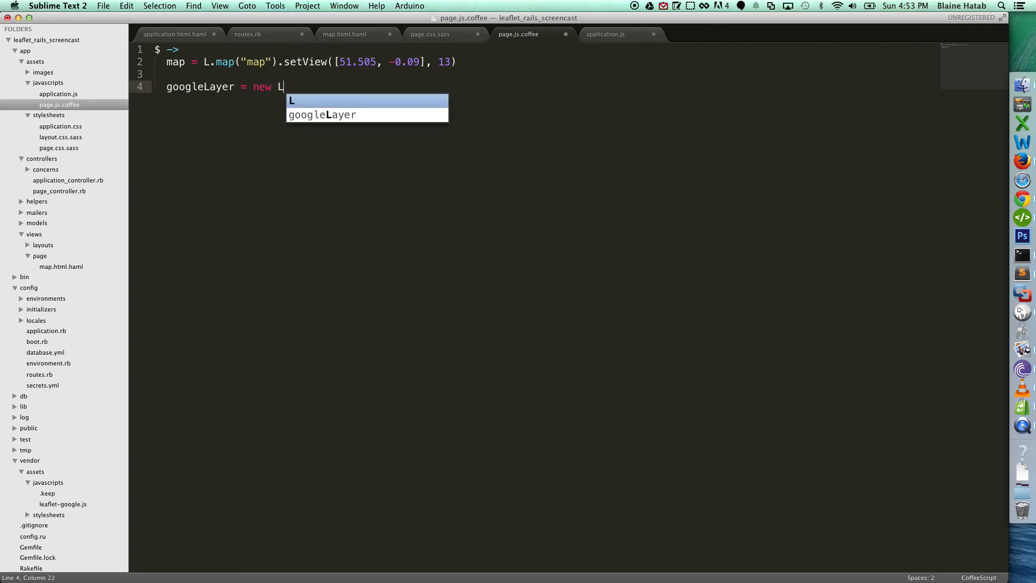
text(.google)
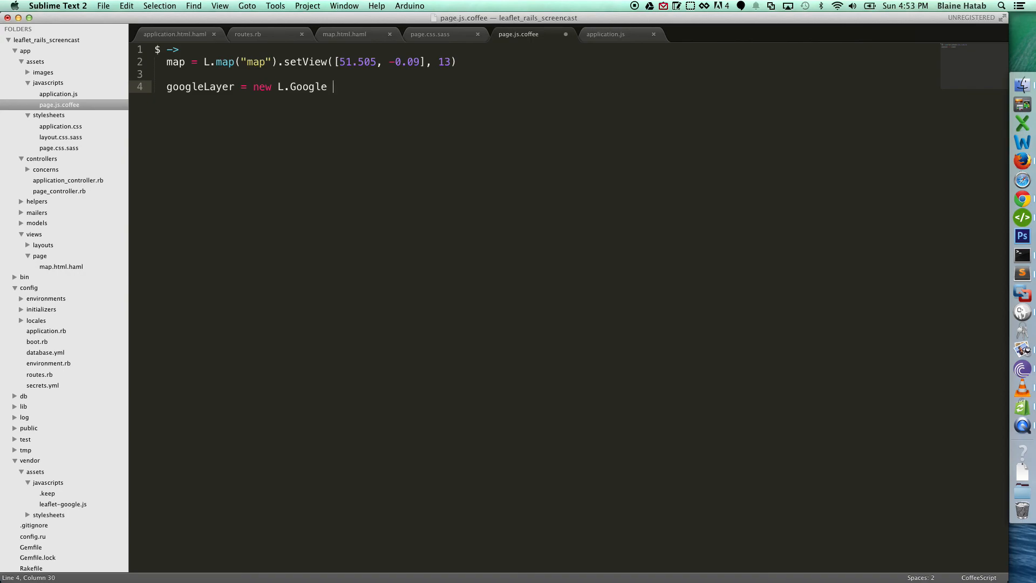
text(())
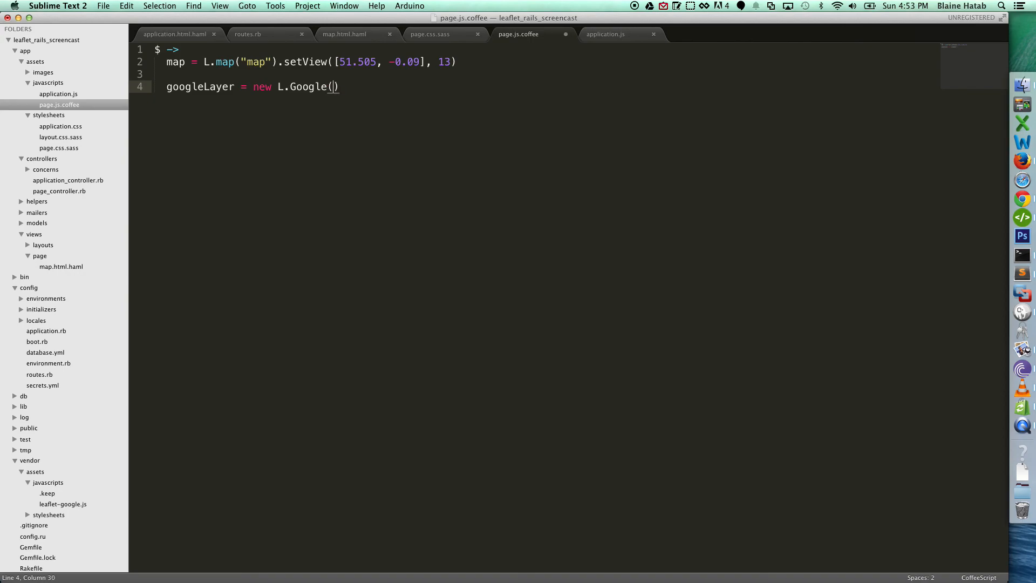
text("ROADM")
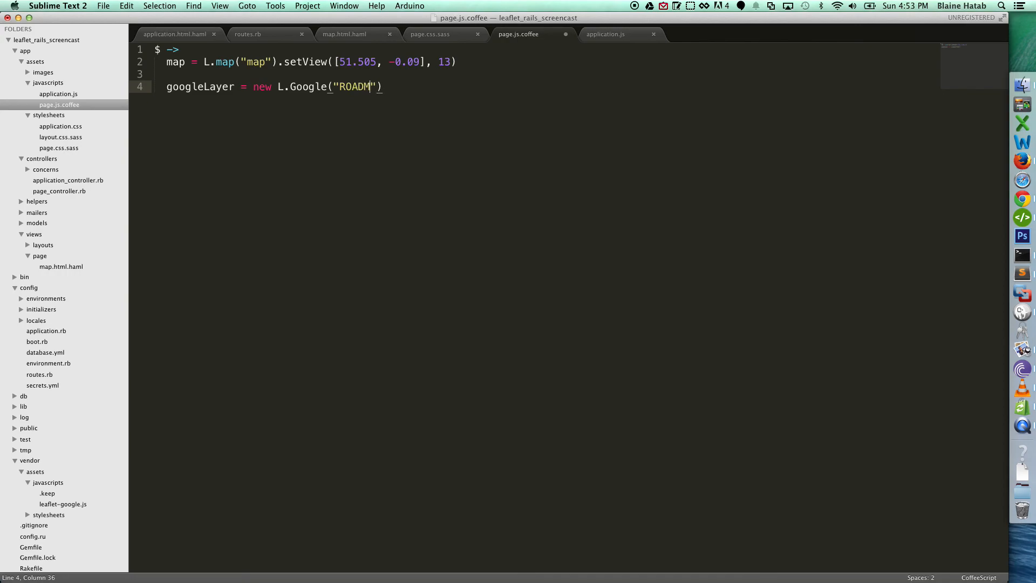
text(AP)
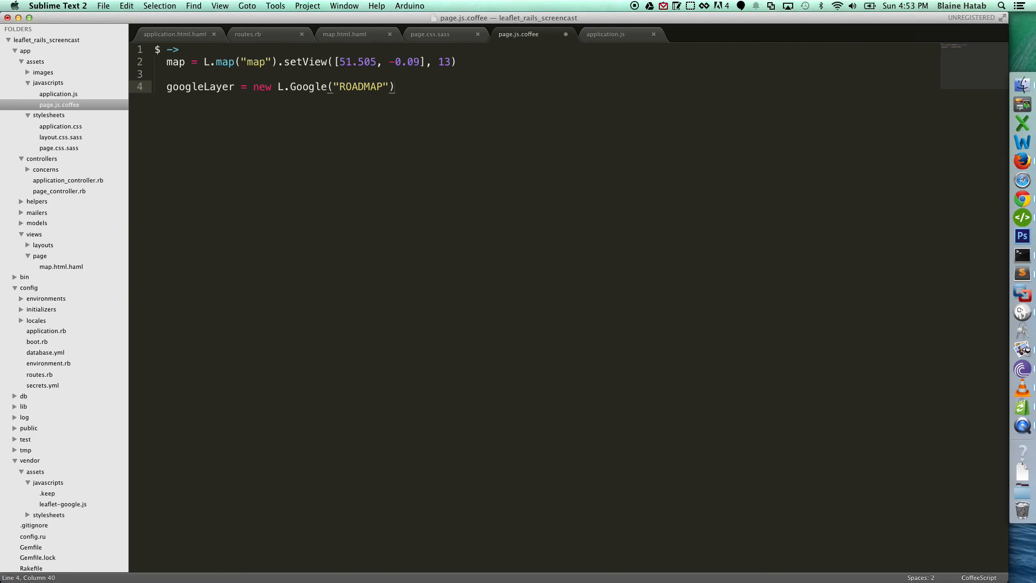
Add the line map.addLayer googleLayer below it
text(map.)
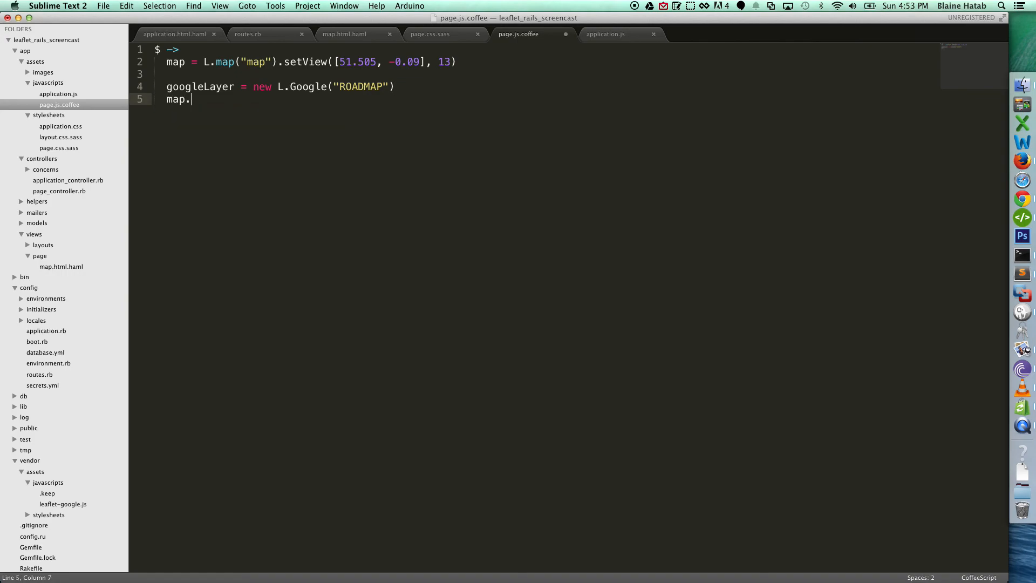
text(addLayer)
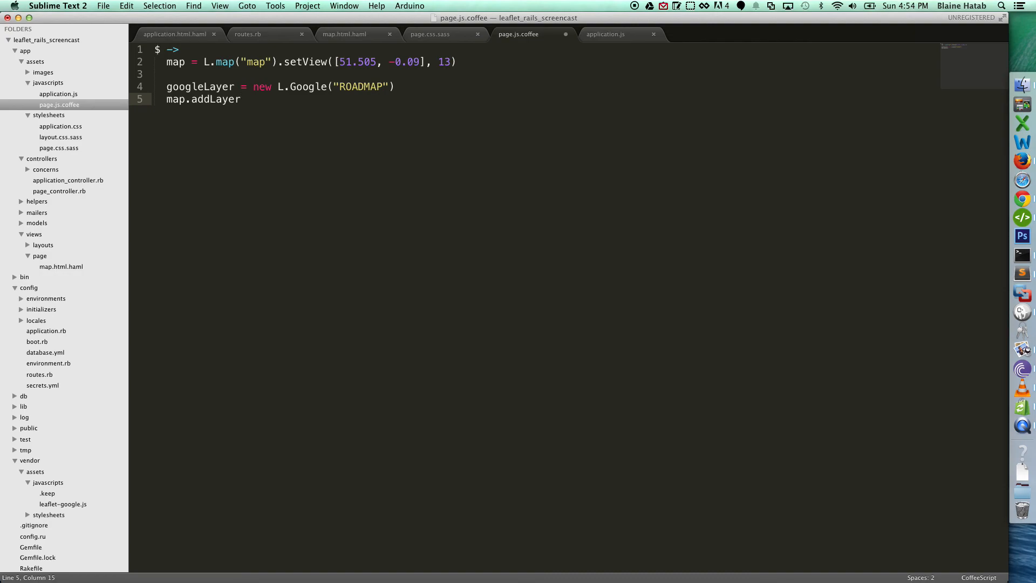
text(googleLayer)
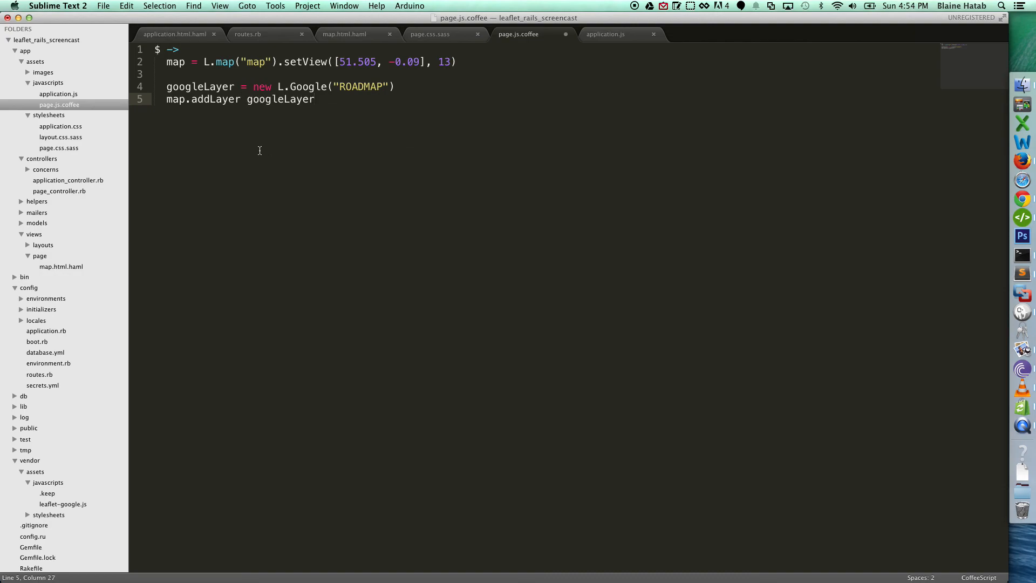
double_click(279, 99)
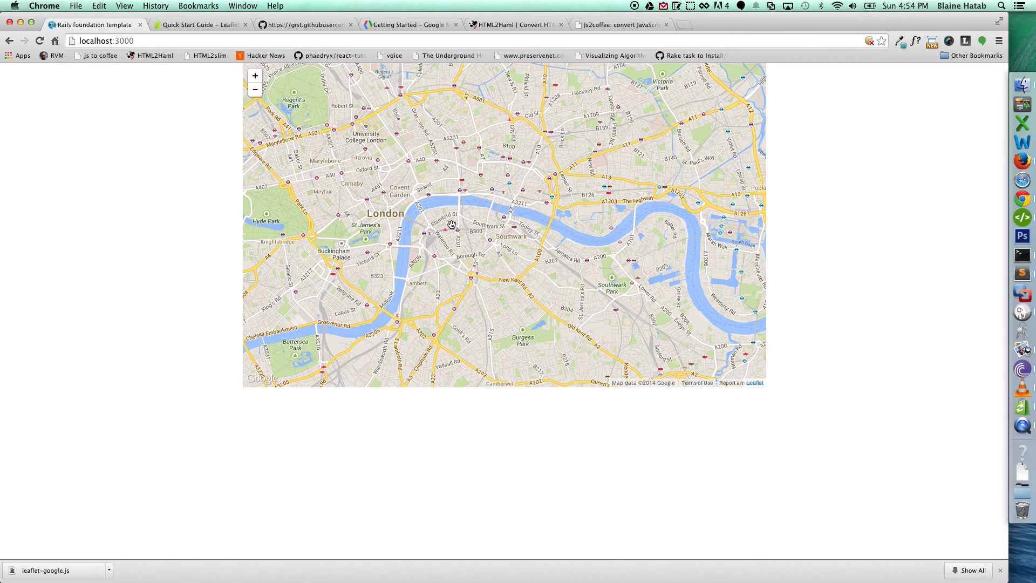
mouse_move(217, 299)
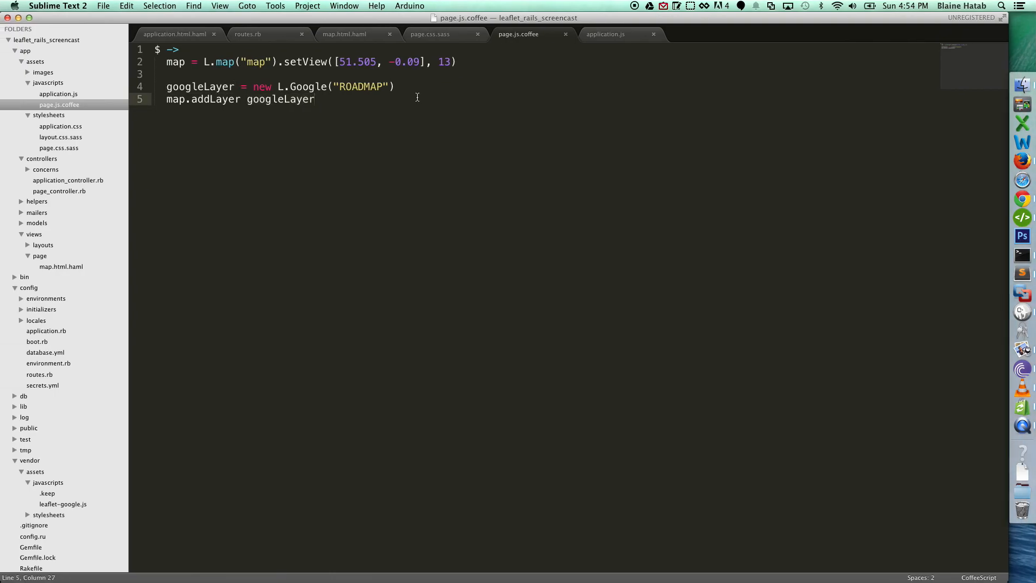
Return to localhost:3000 in Chrome to view London on Google road tiles
key(enter)
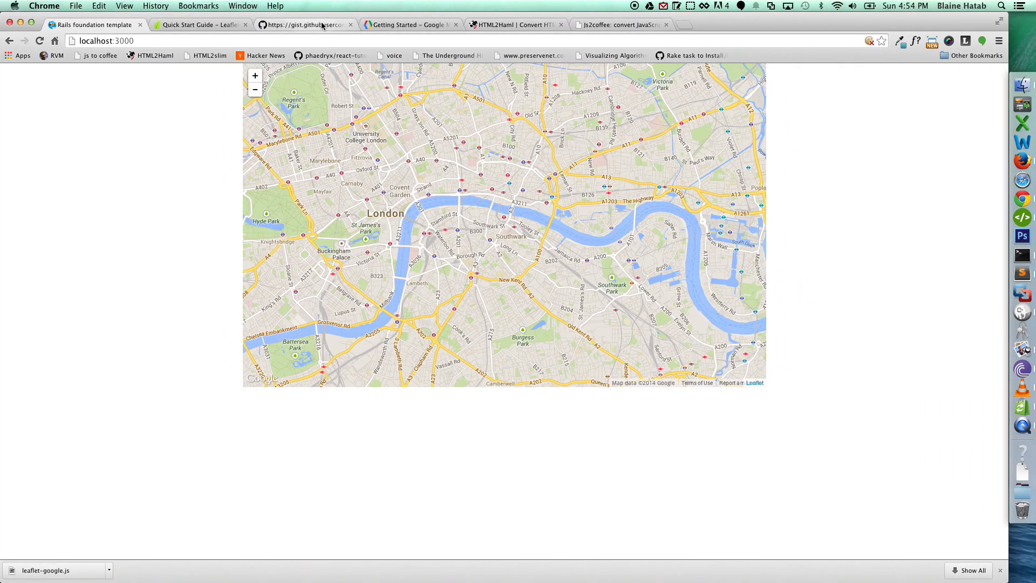
Select the L.marker example line in the Leaflet Quick Start Guide
click(198, 25)
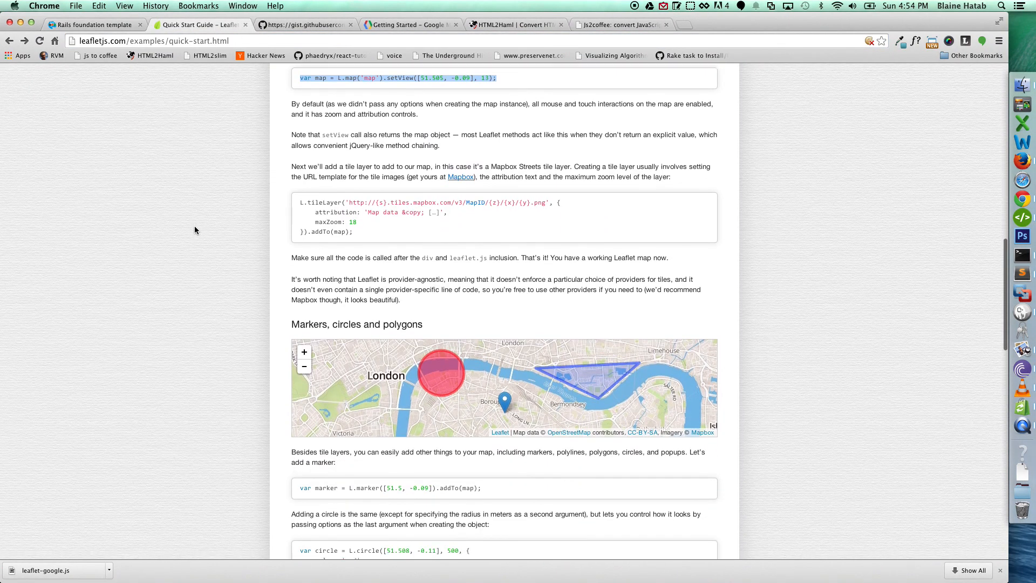
scroll(down, 3)
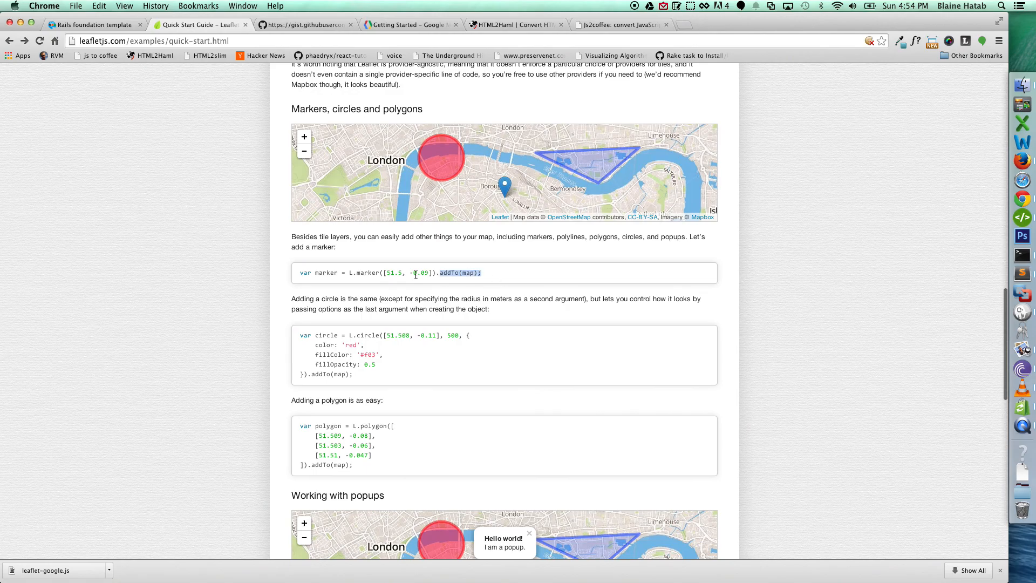
triple_click(389, 271)
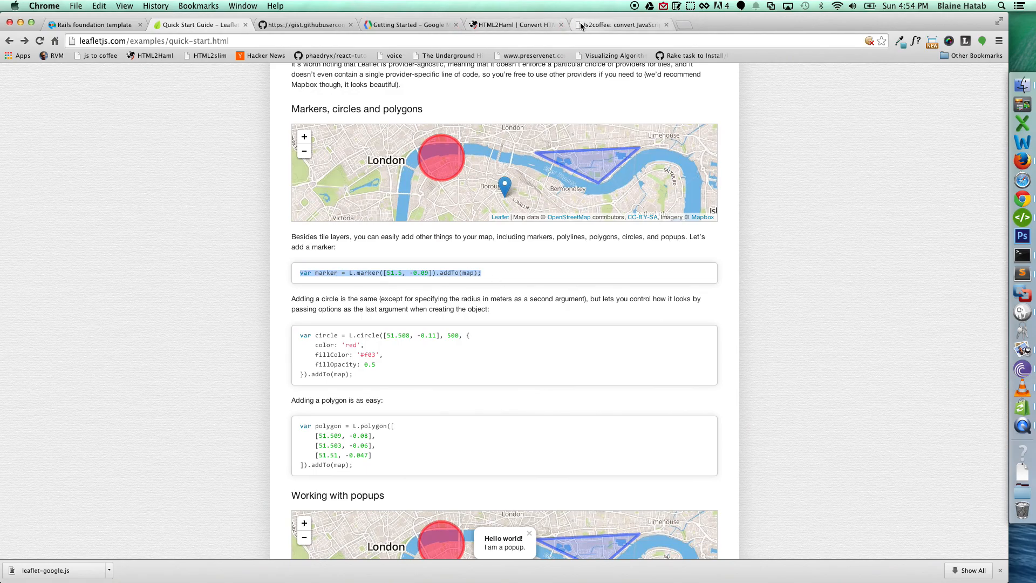
click(621, 24)
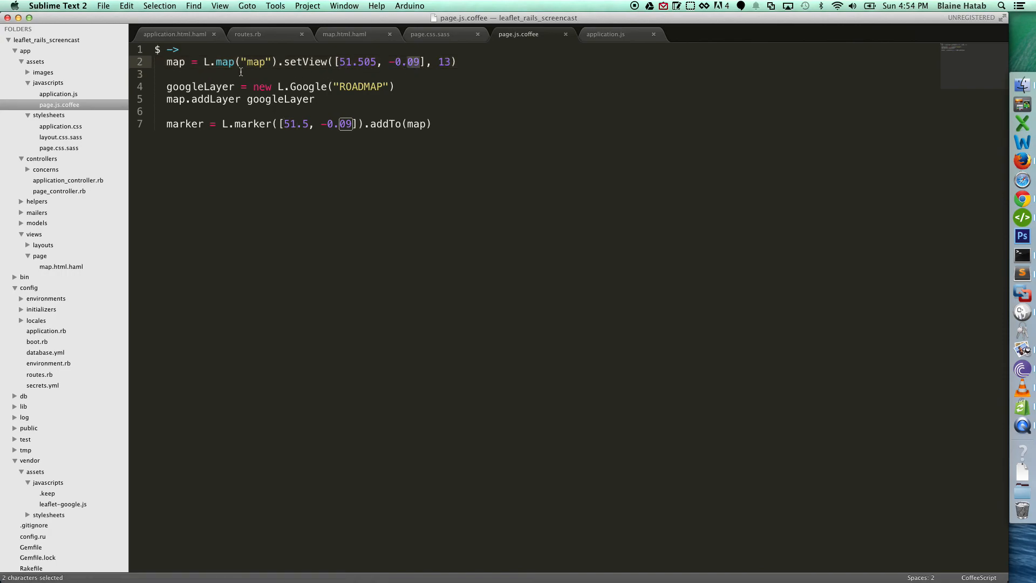
Insert marker = L.marker([51.5, -0.09]).addTo(map) into page.js.coffee
double_click(200, 86)
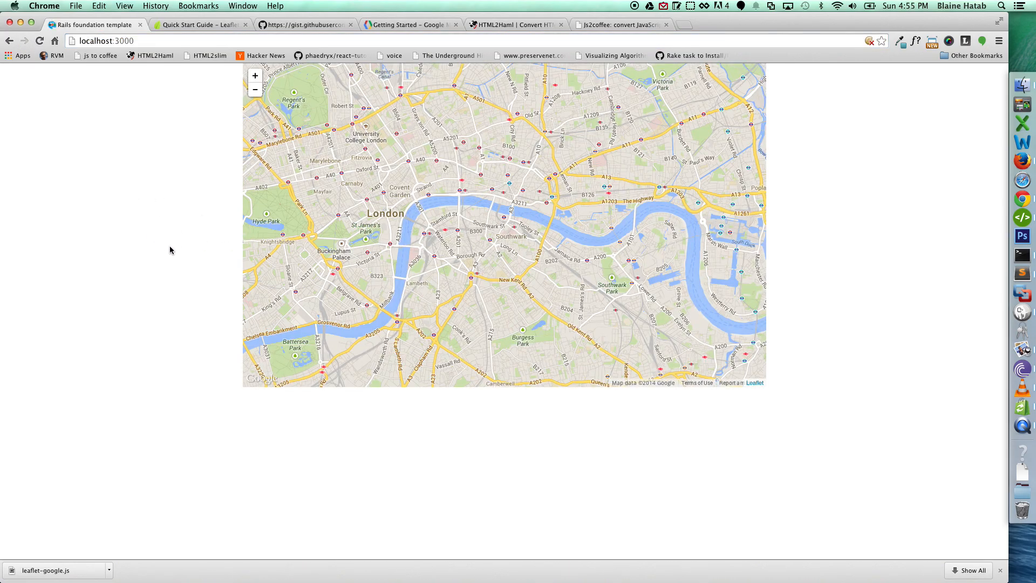
mouse_move(169, 227)
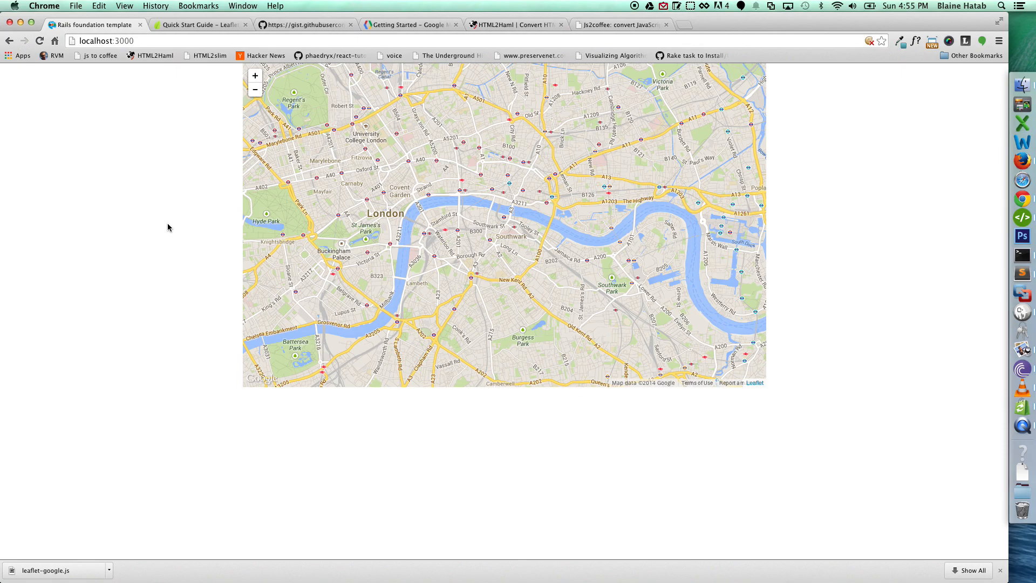
mouse_move(171, 224)
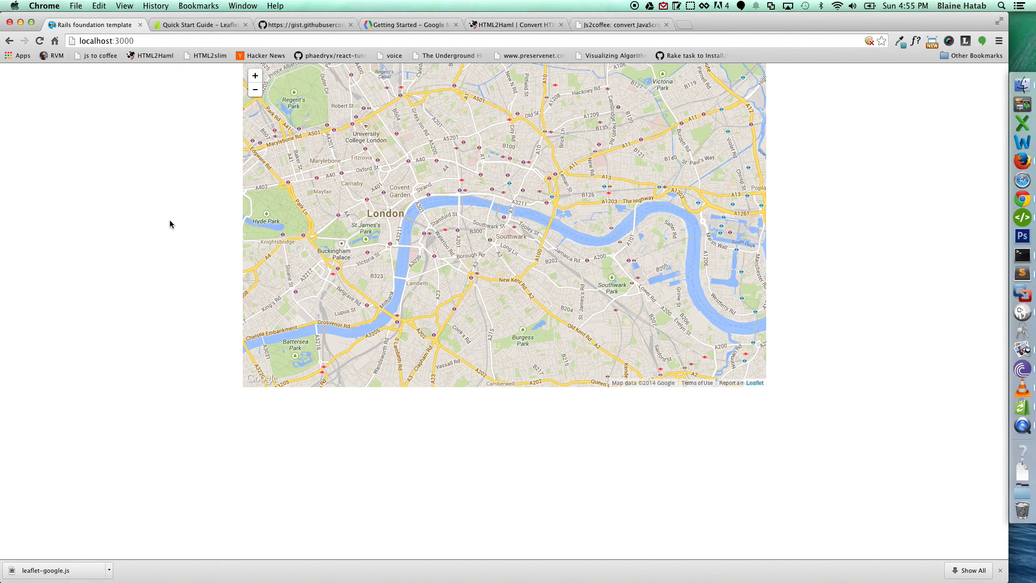
mouse_move(250, 36)
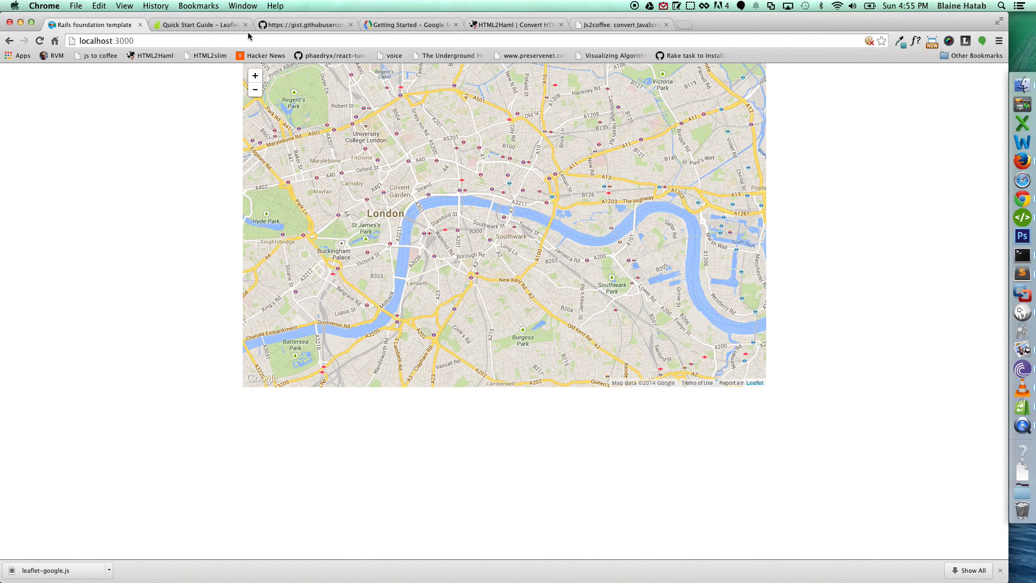
Switch to the leaflet-google.js gist tab after finding no marker
click(303, 24)
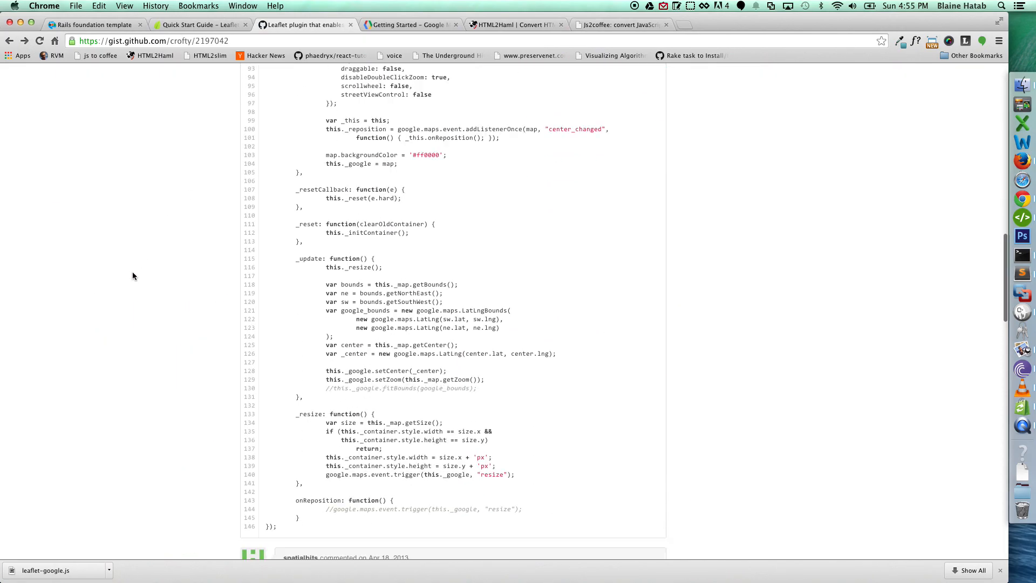
Select a commenter's z-index CSS fix for the Google layer and map pane
scroll(down, 3)
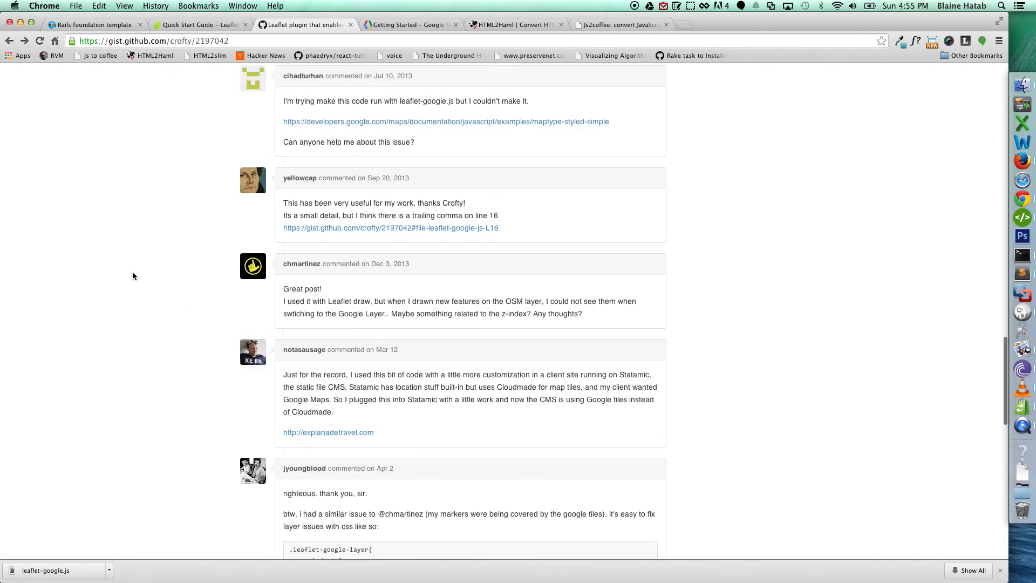
scroll(down, 3)
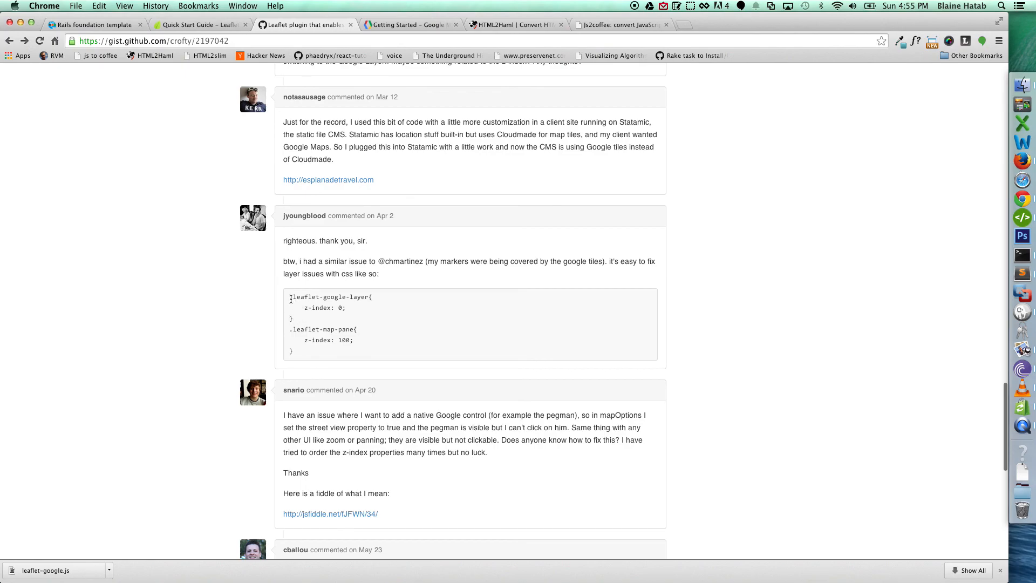
drag(291, 296, 428, 347)
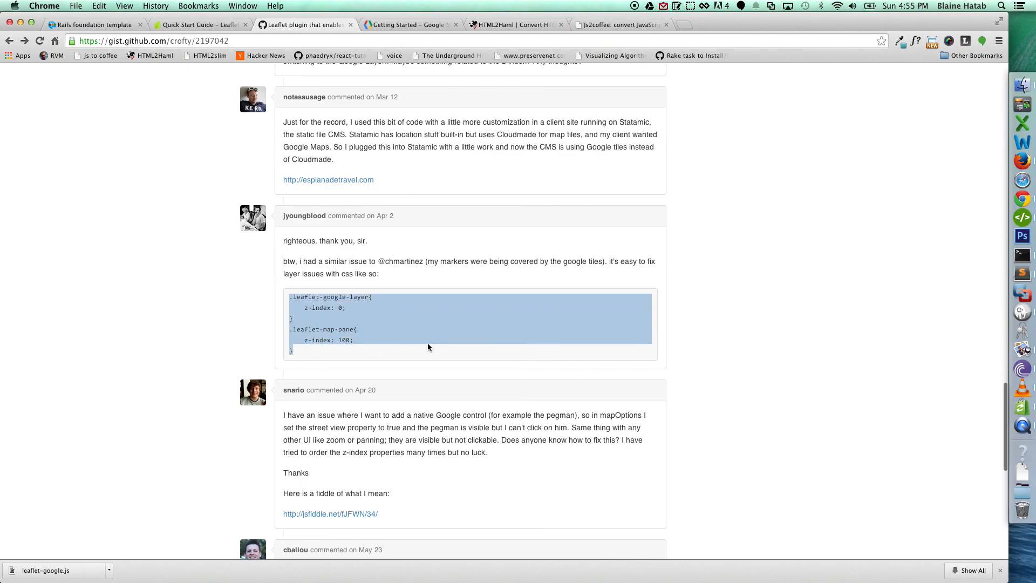
mouse_move(463, 194)
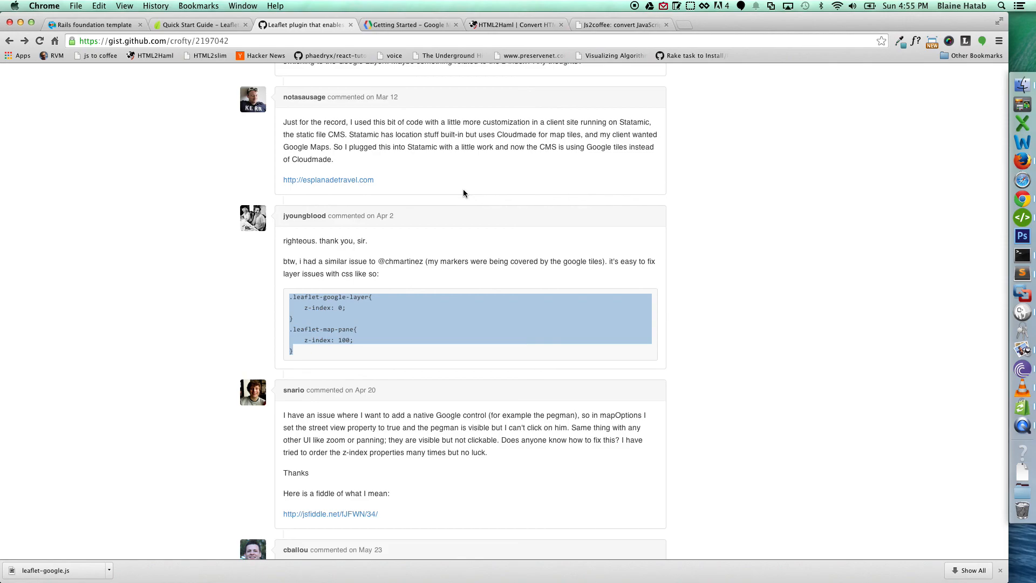